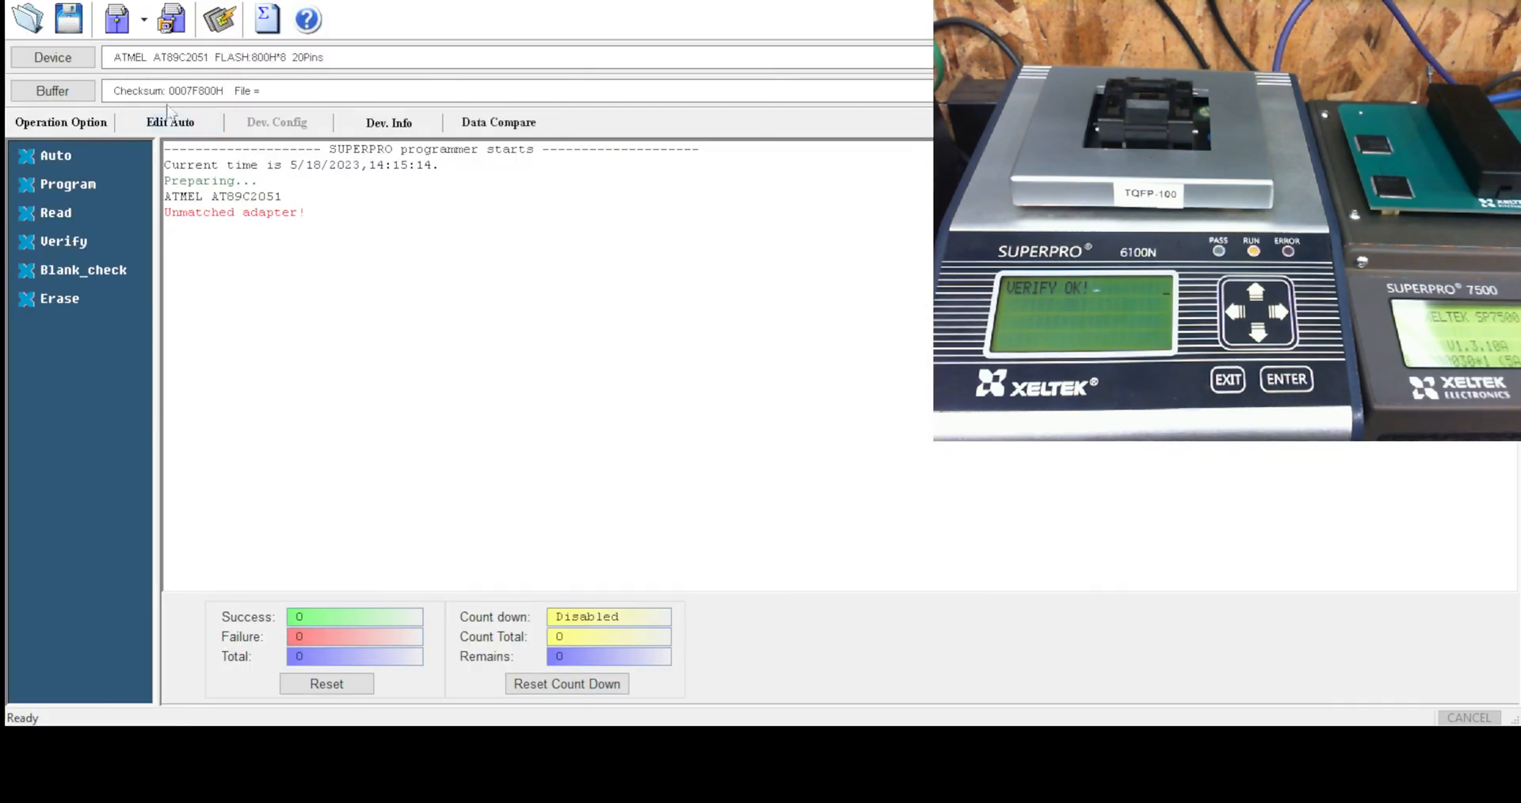
# Select XILINX XC2C256@TQFP100 from the device list and confirm it as the target.
pyautogui.click(389, 122)
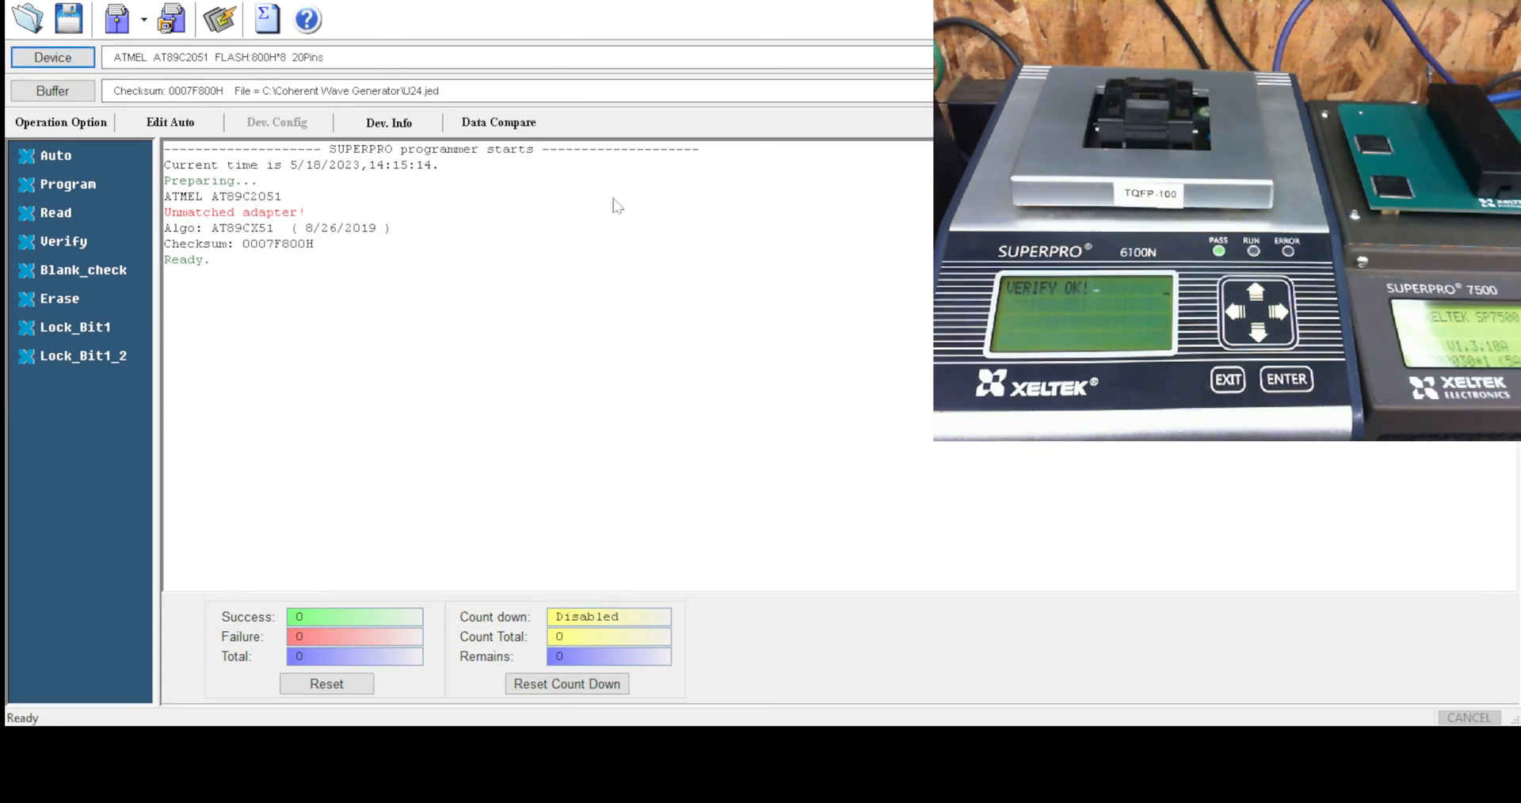
pyautogui.click(52, 57)
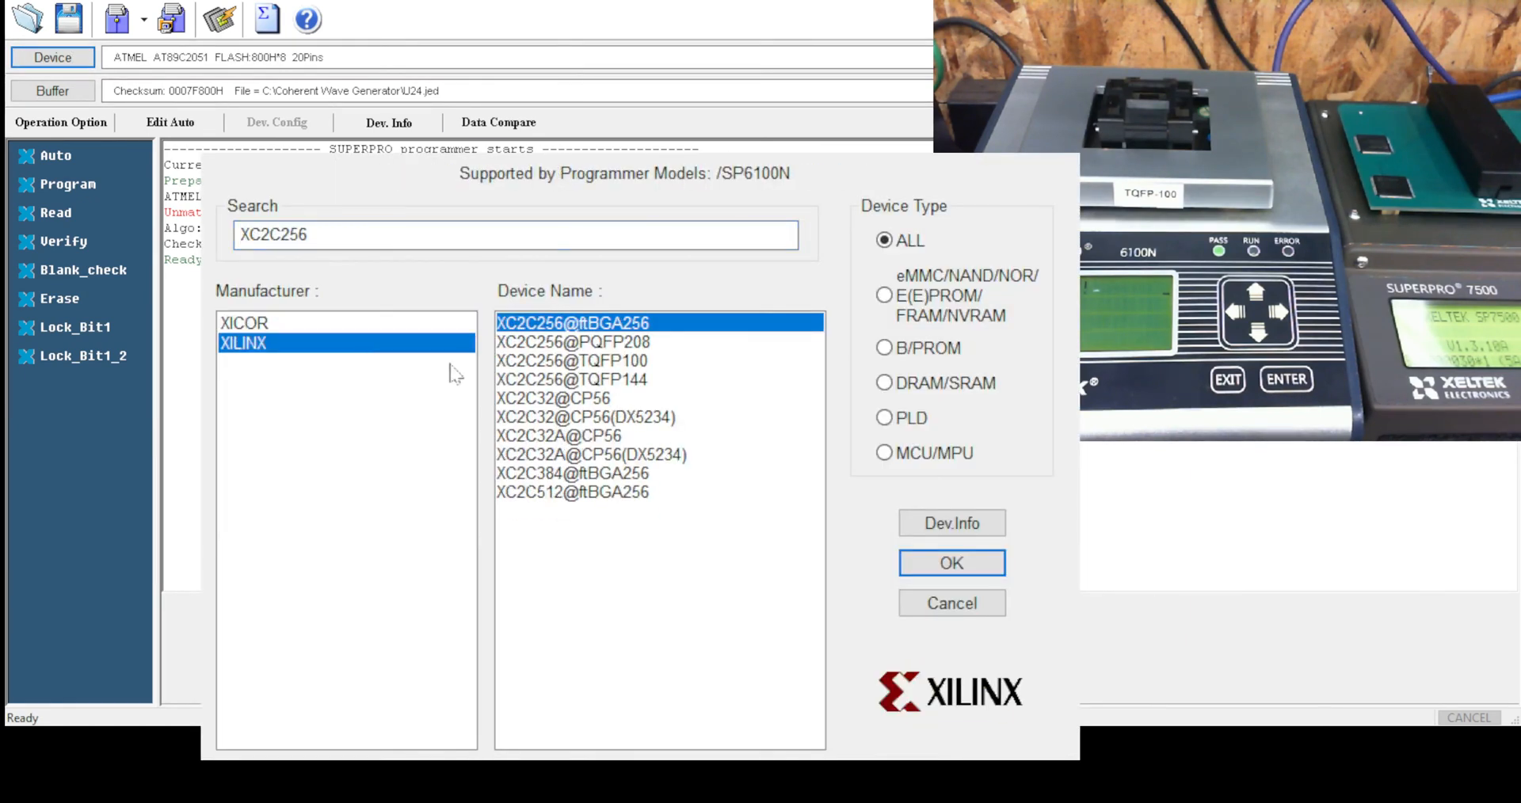
pyautogui.click(573, 359)
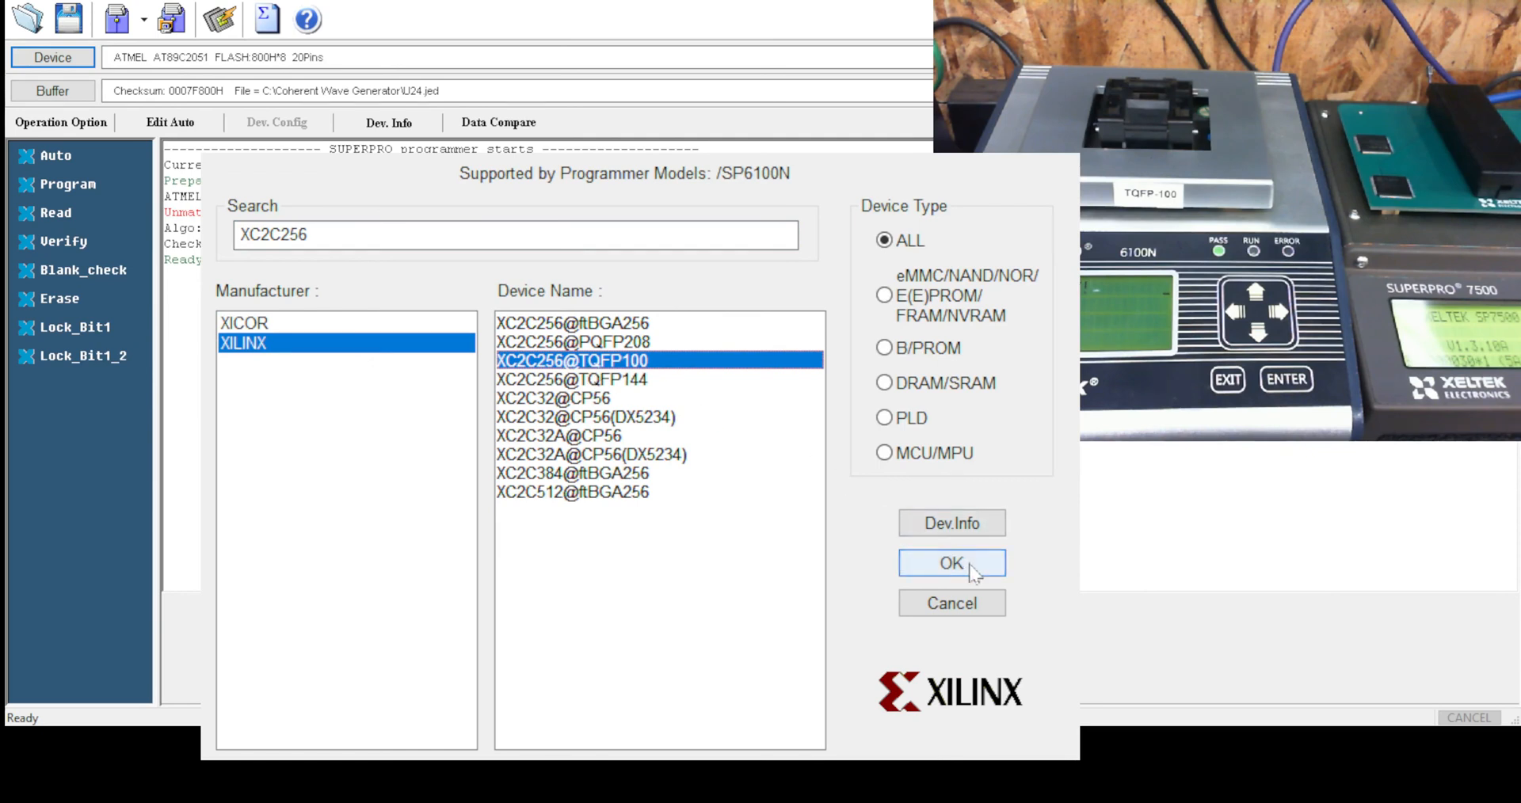
pyautogui.click(950, 564)
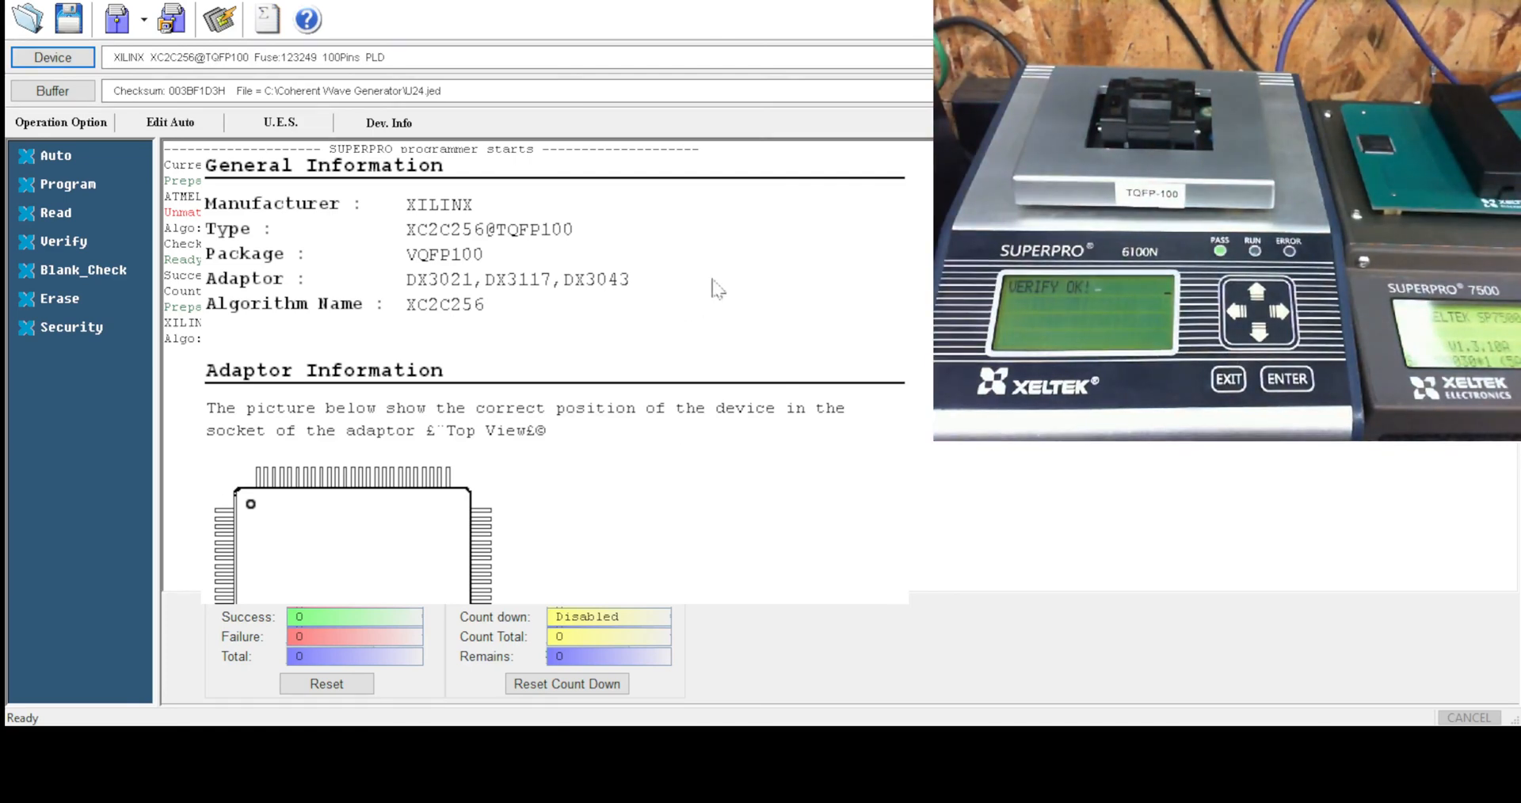
# Erase the XC2C256 twice, ignoring the device ID error, each pass reporting Erase OK.
pyautogui.click(59, 298)
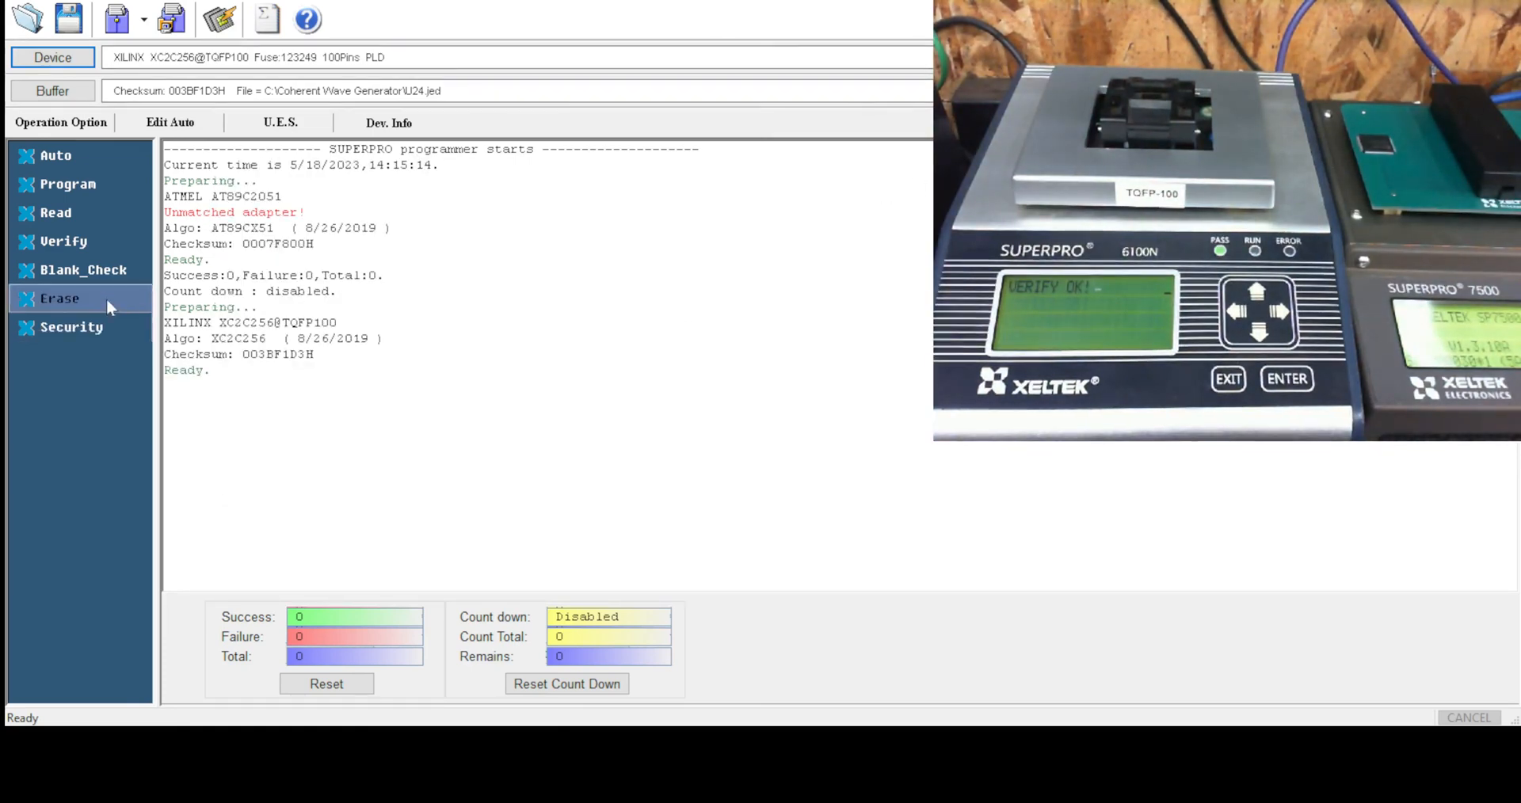
pyautogui.click(58, 298)
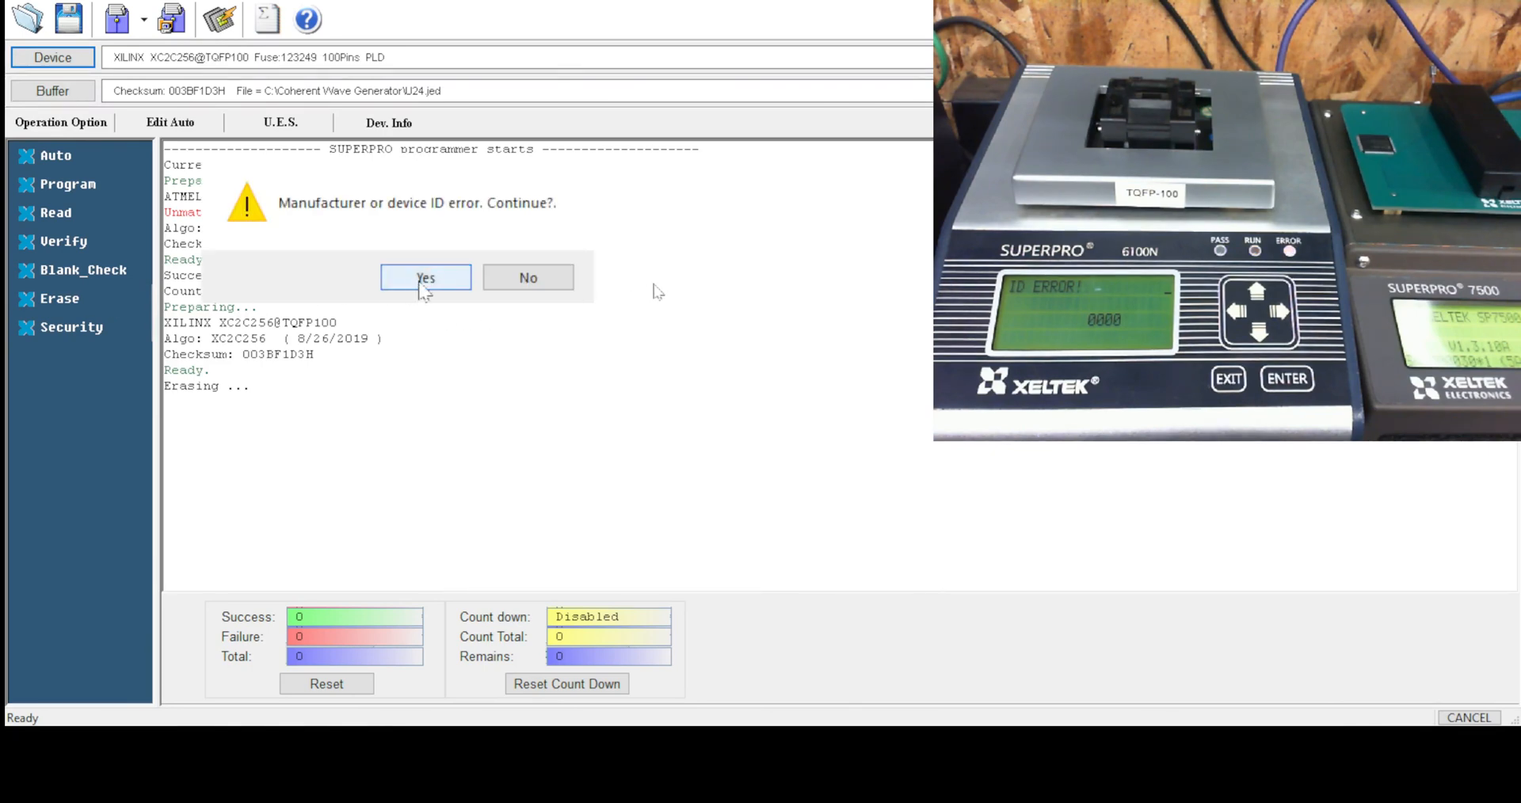
pyautogui.click(425, 277)
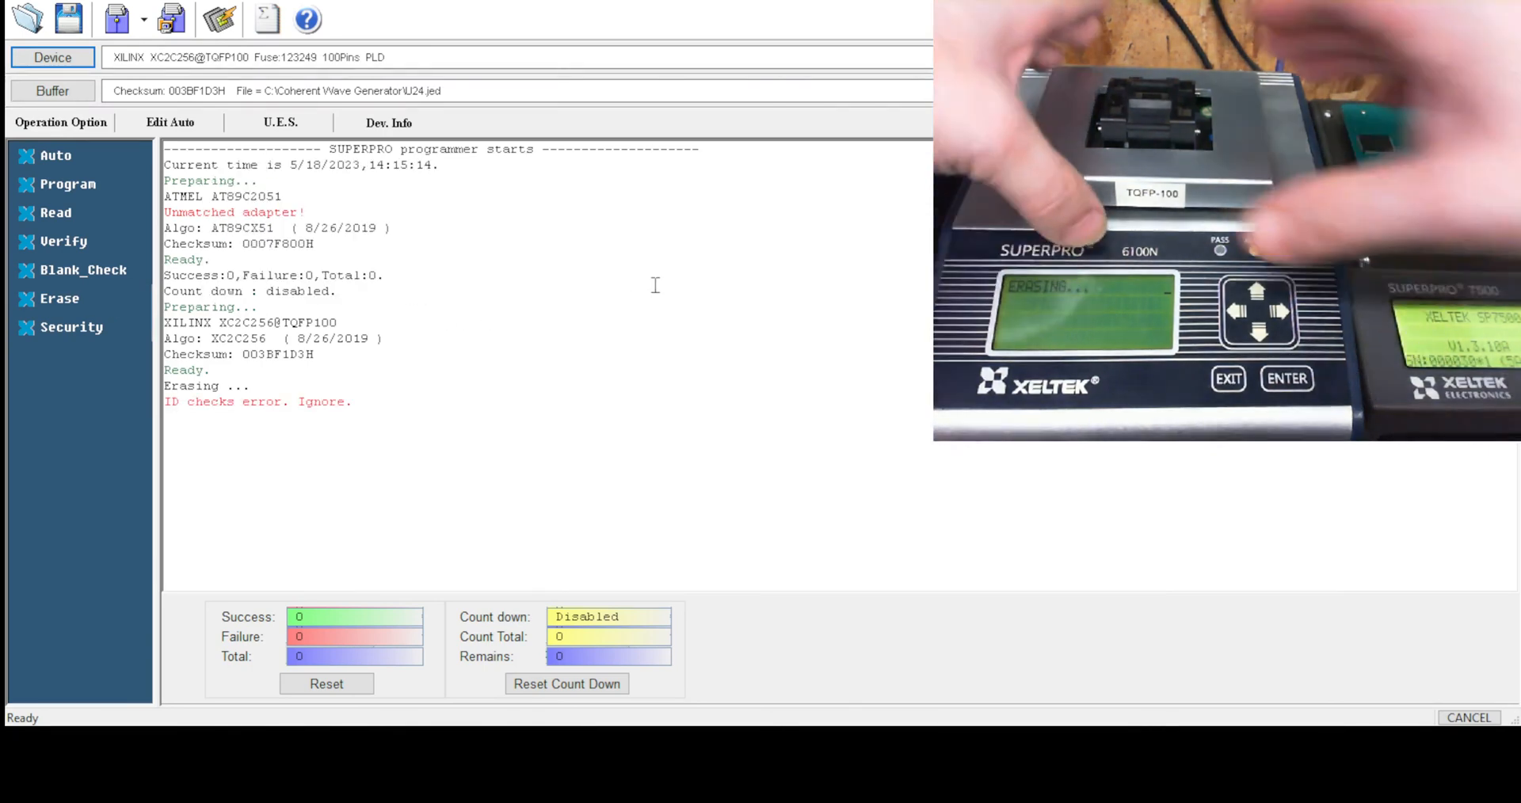
pyautogui.click(58, 297)
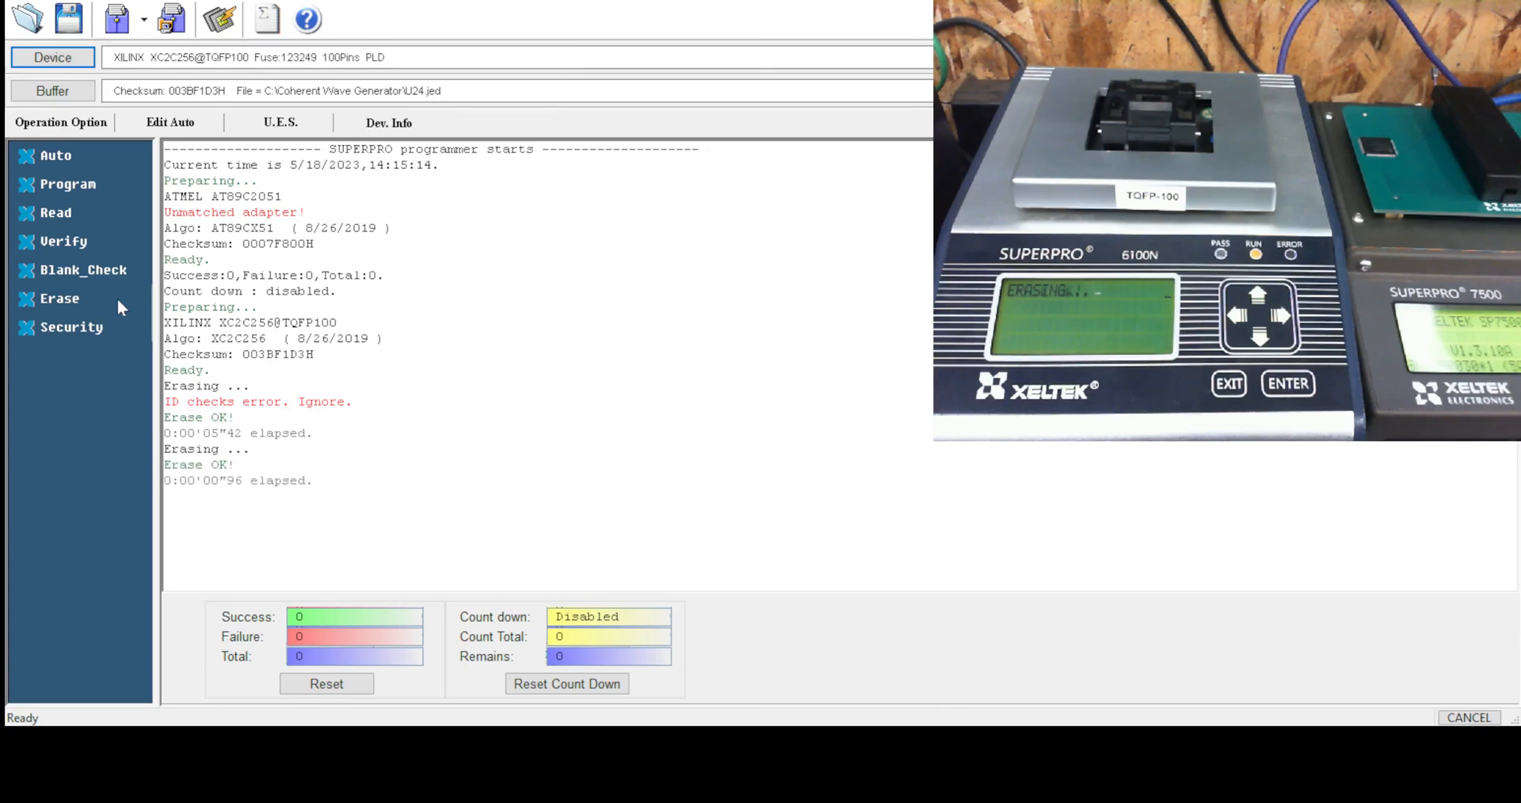
# Blank-check, program and verify two chips with U24.jed, bringing the success count to 2.
pyautogui.click(84, 269)
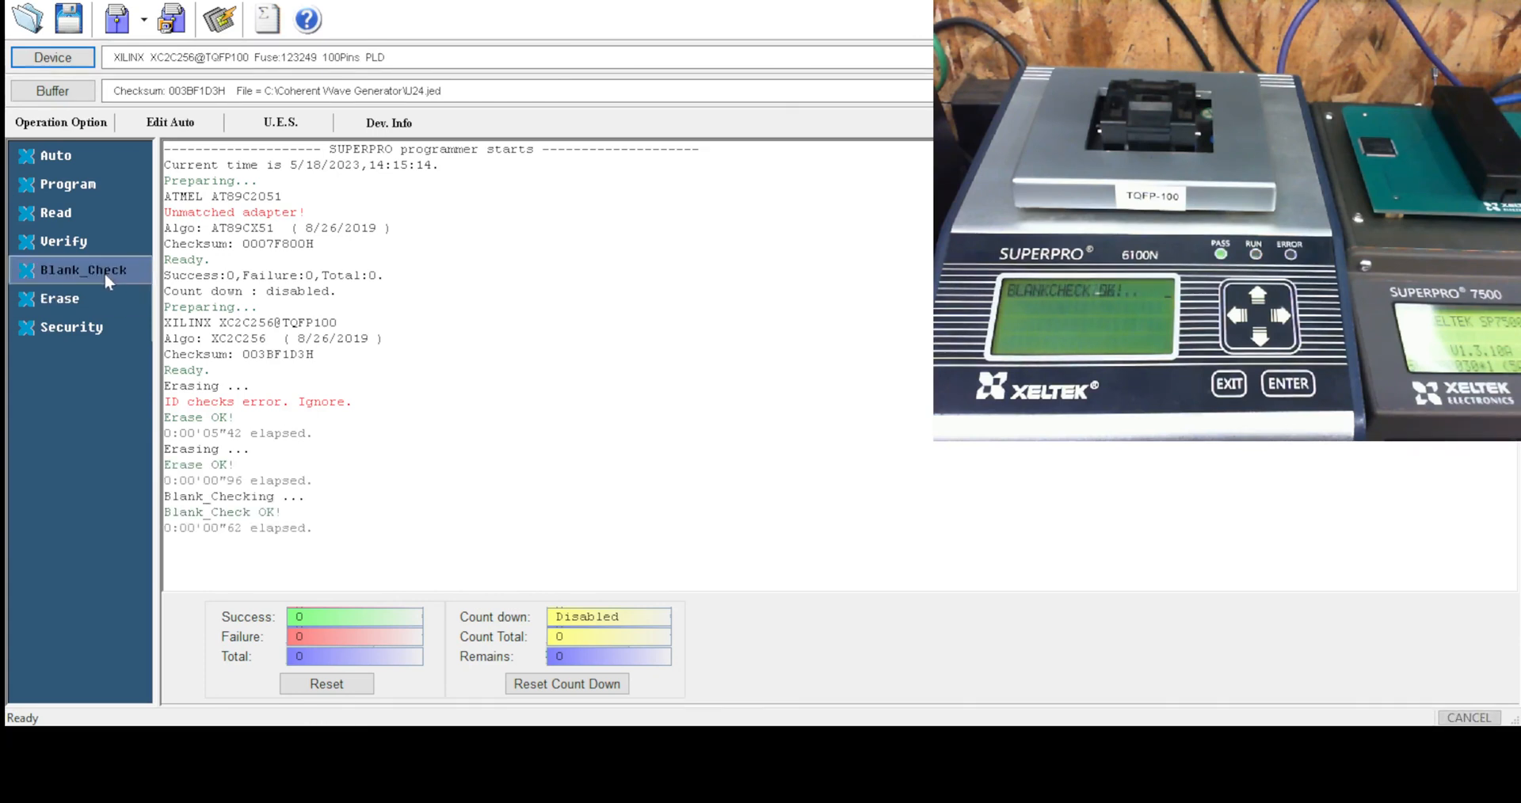
pyautogui.click(68, 184)
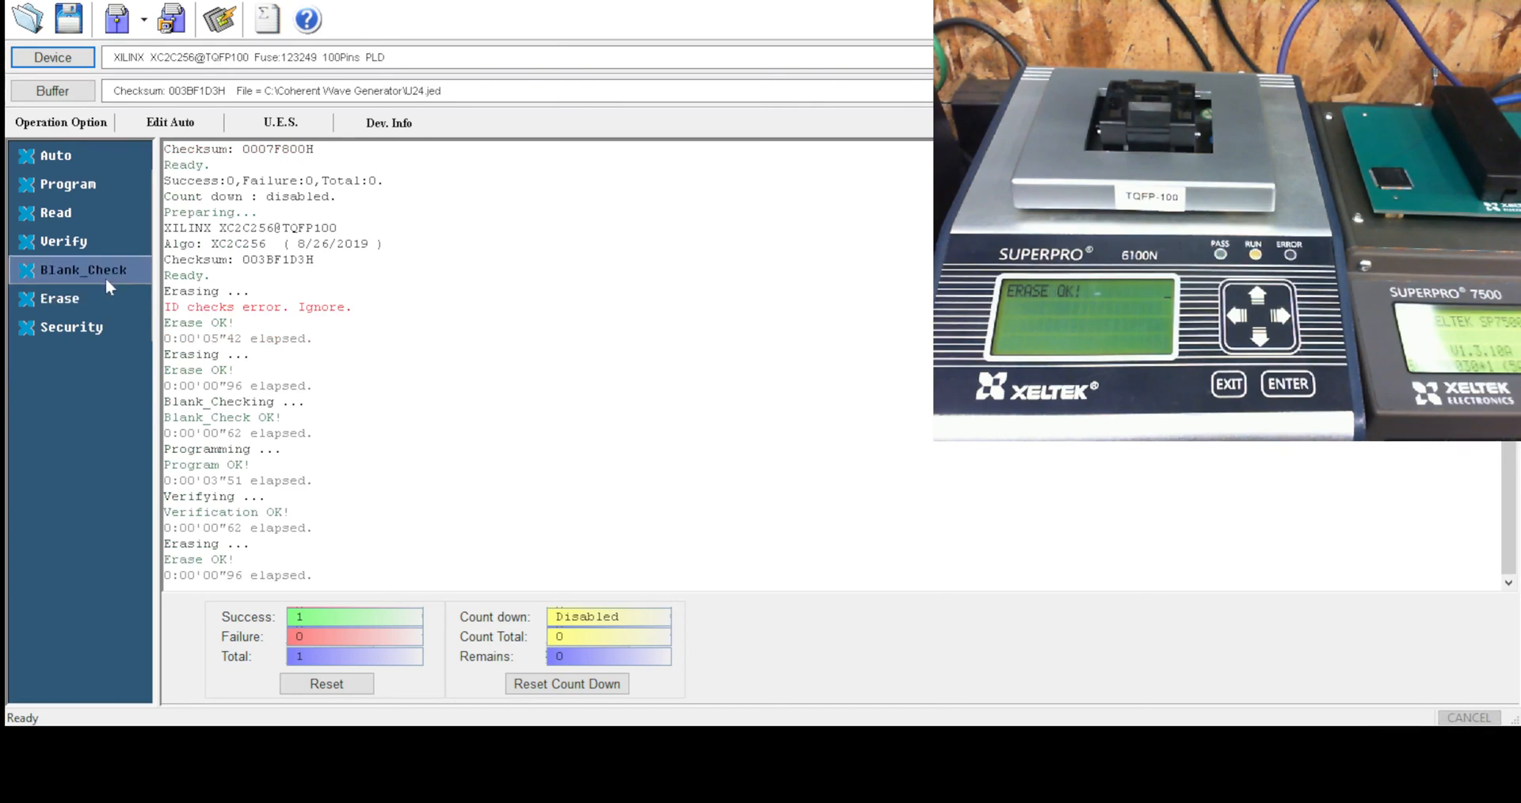
pyautogui.click(68, 184)
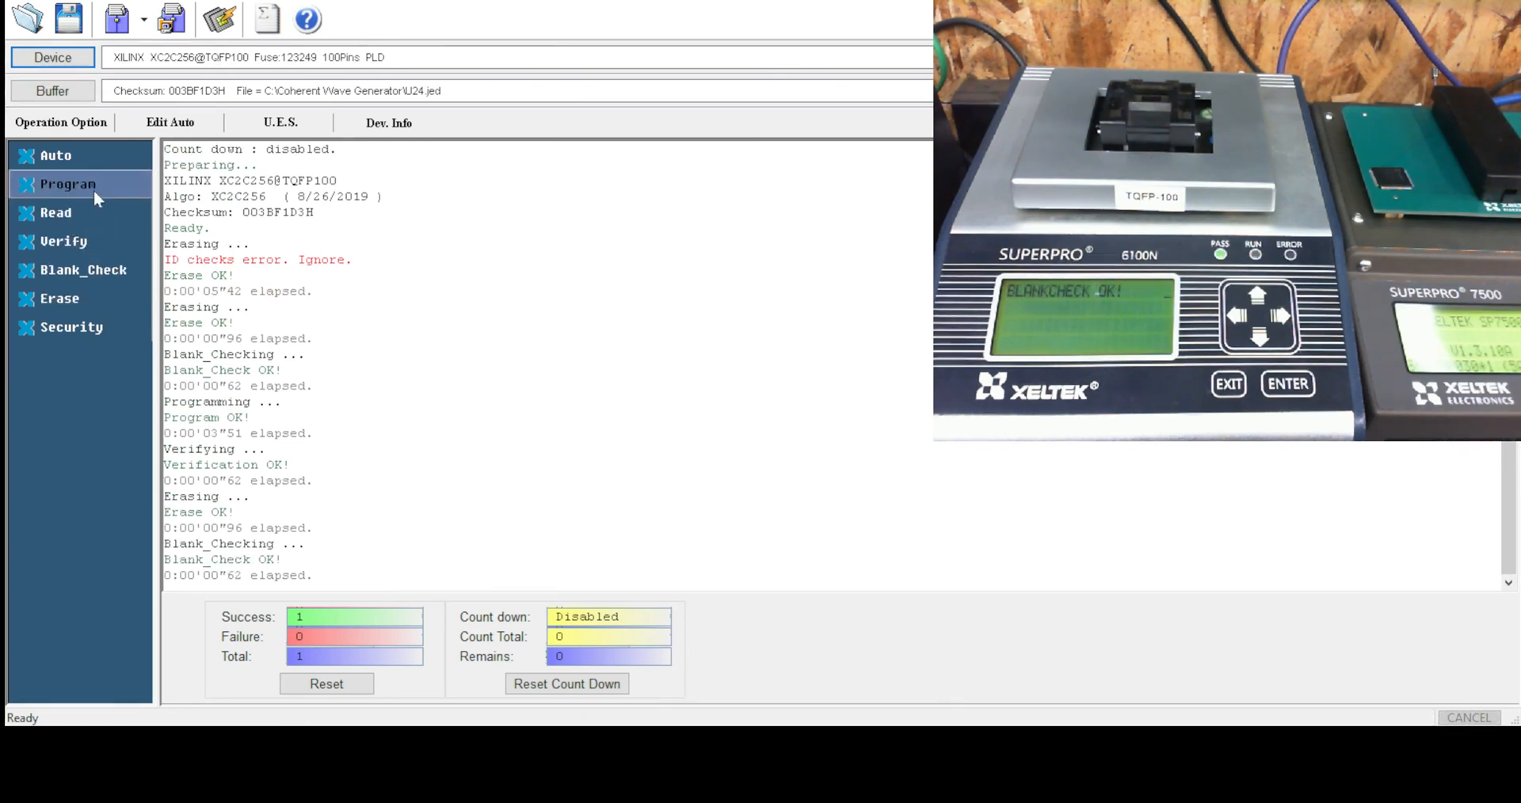
pyautogui.click(68, 184)
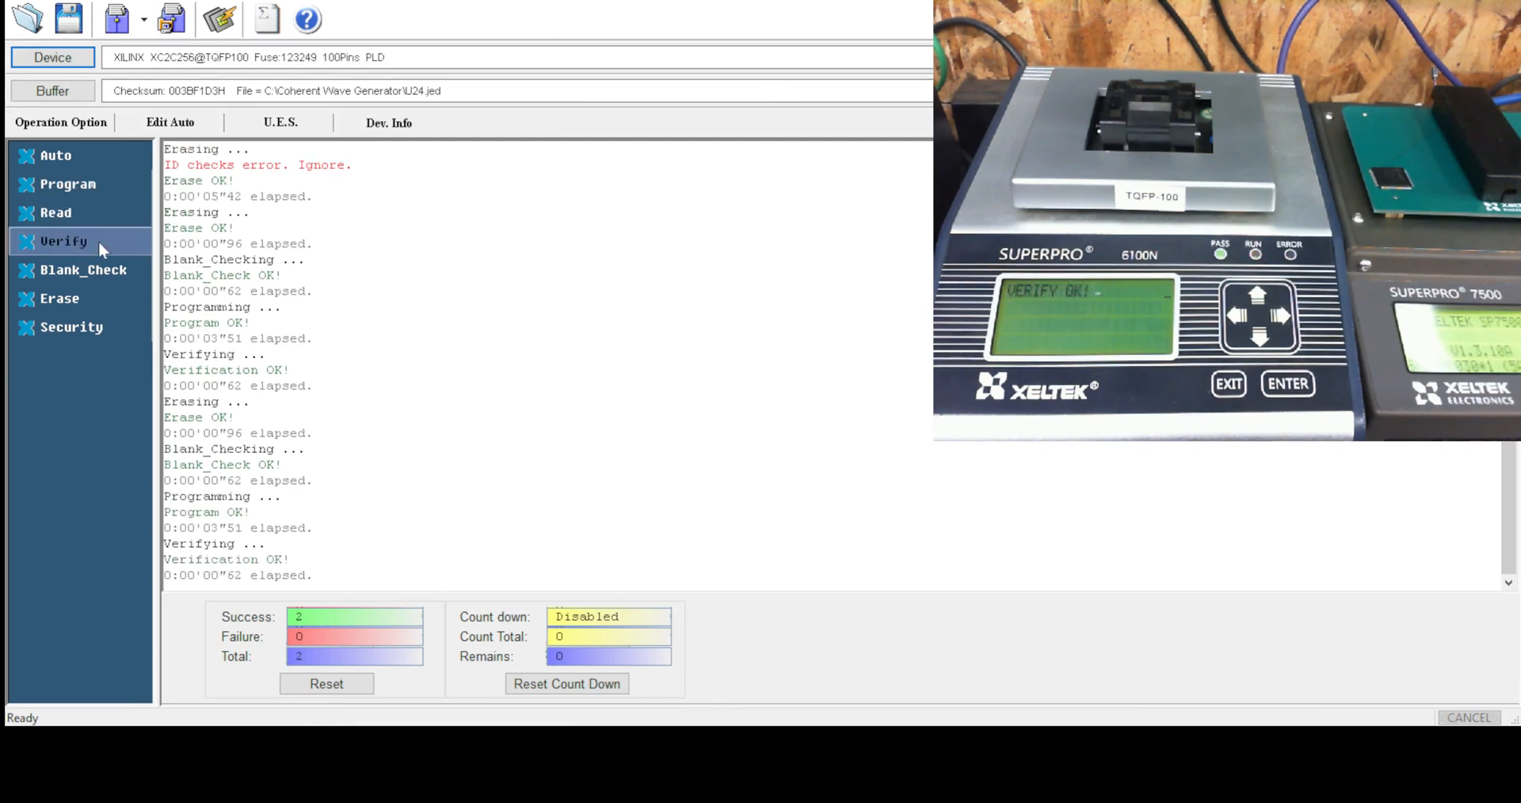
pyautogui.click(170, 122)
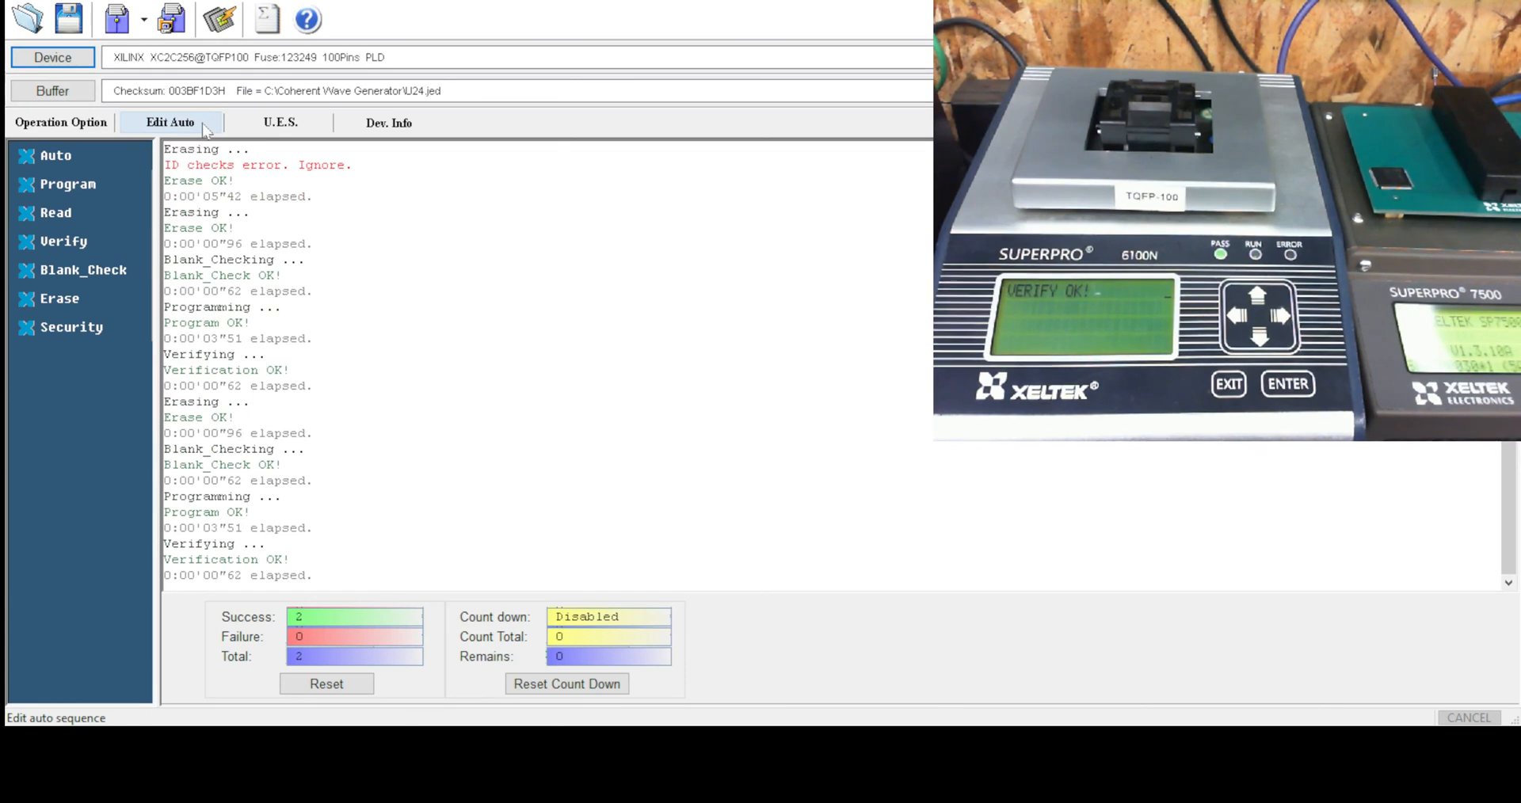
# Add Erase, Blank_Check, Program and Verify in order to the auto sequence.
pyautogui.click(170, 122)
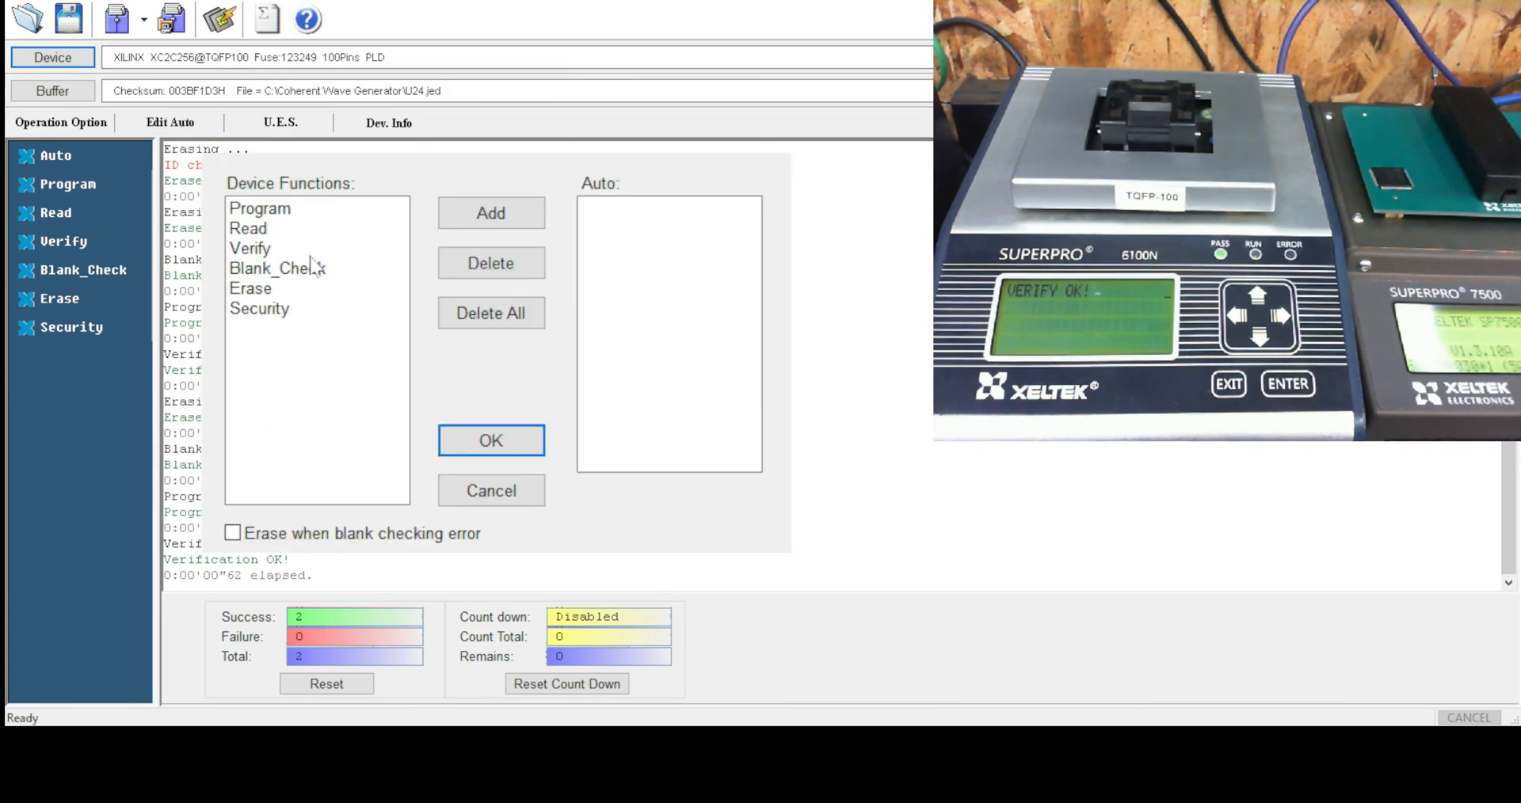
pyautogui.click(251, 289)
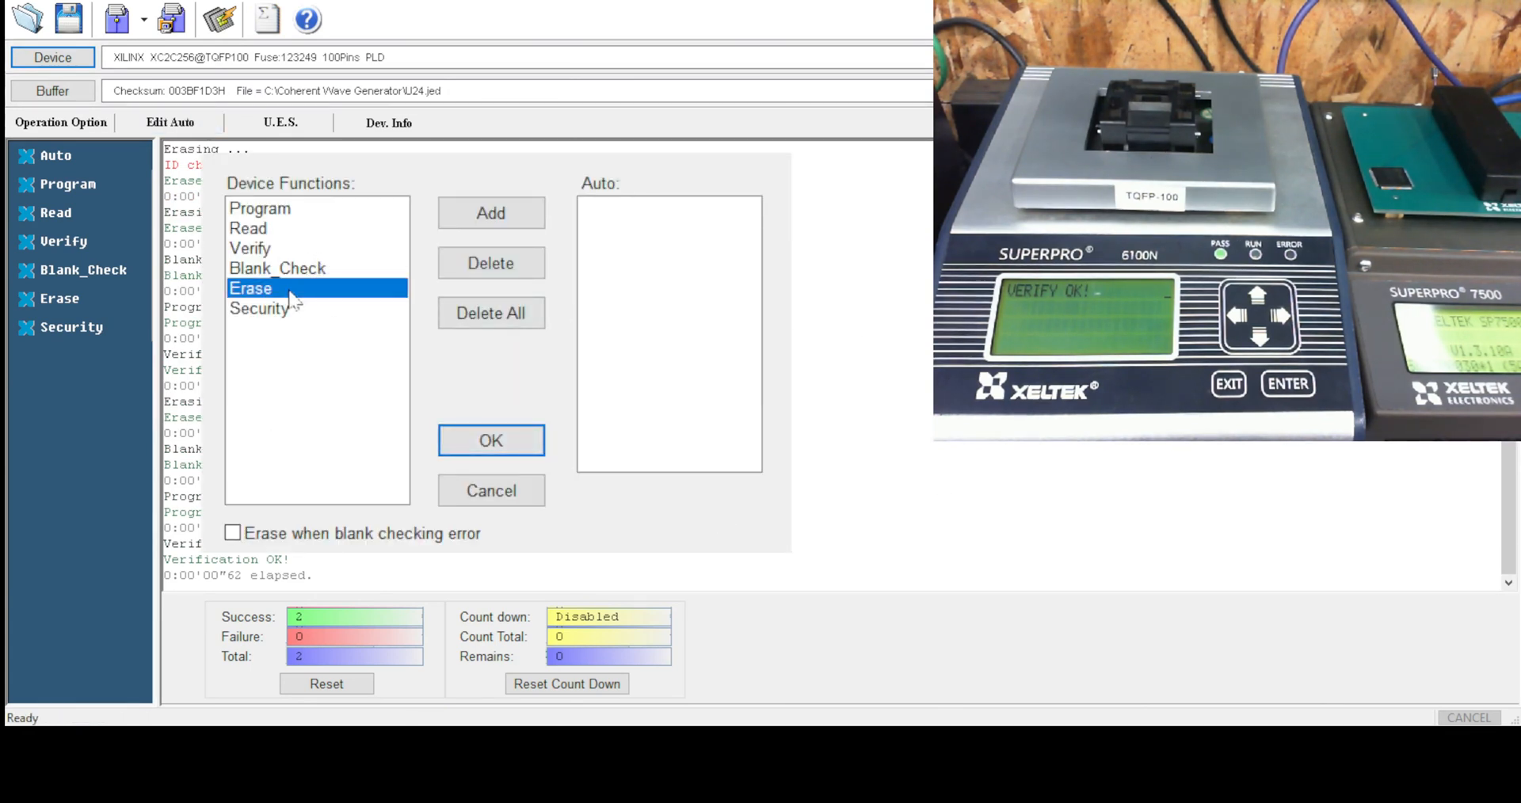
pyautogui.click(491, 213)
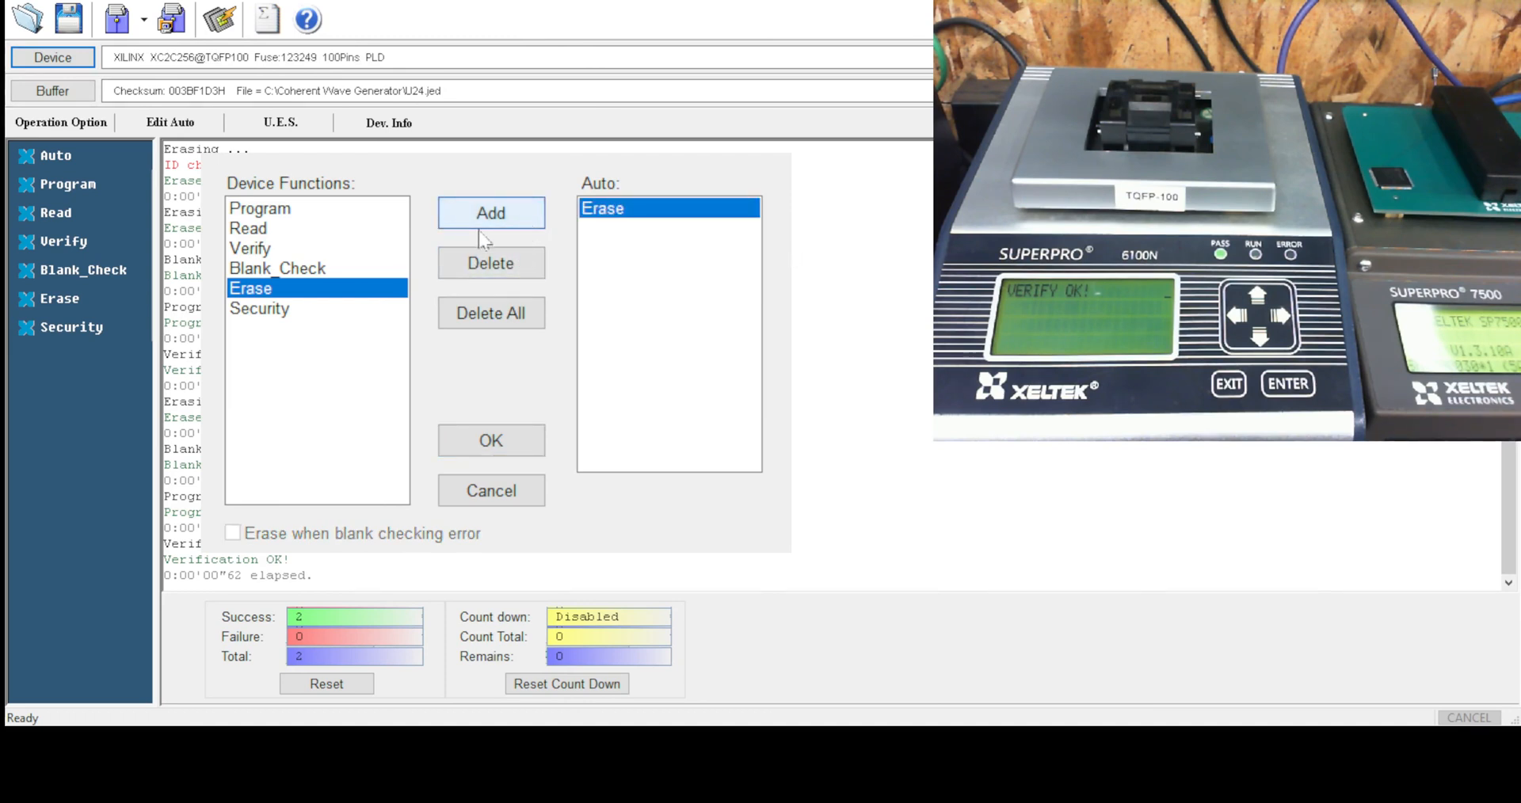
pyautogui.click(276, 269)
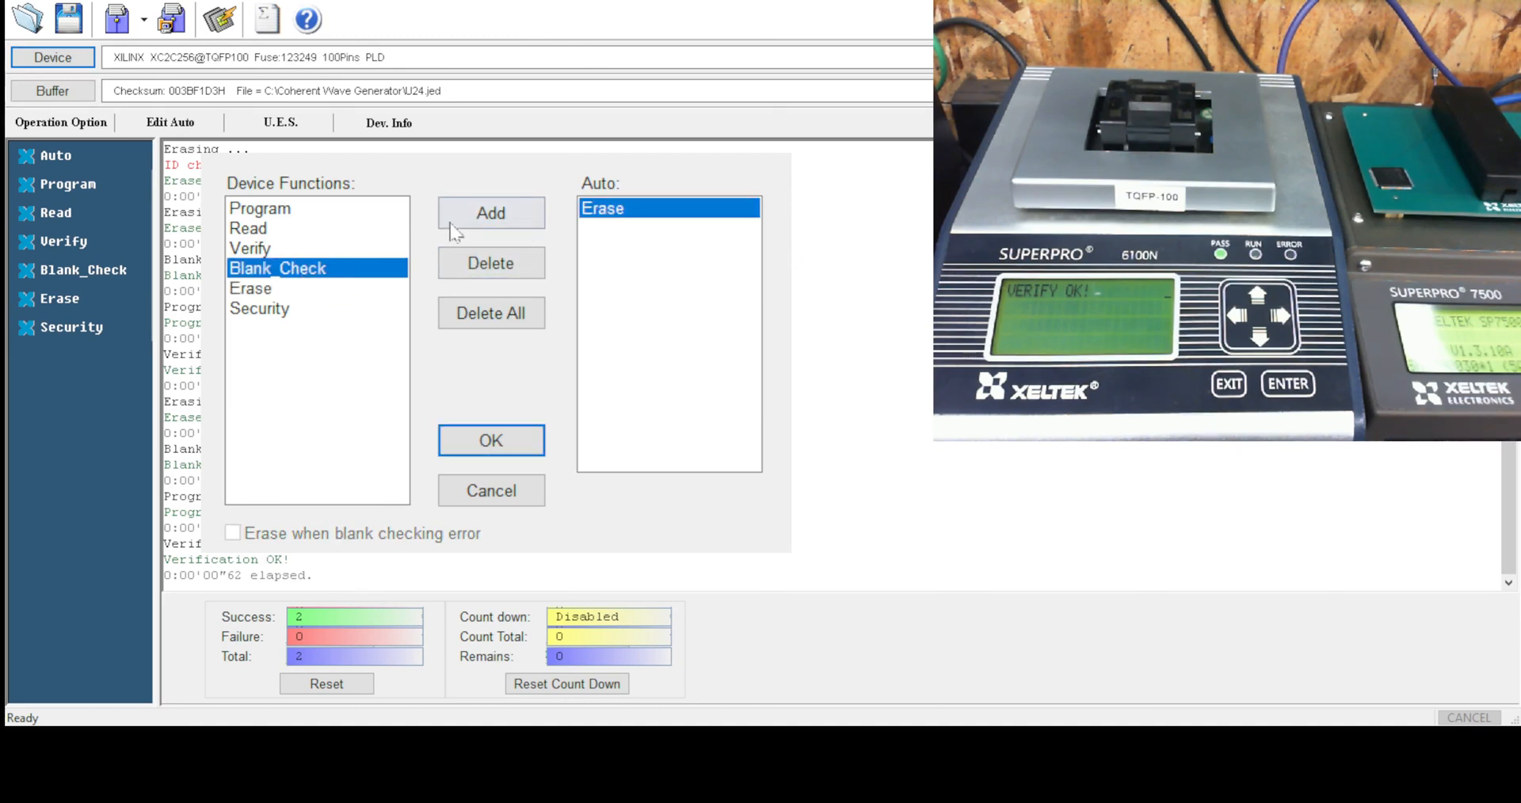
pyautogui.click(491, 213)
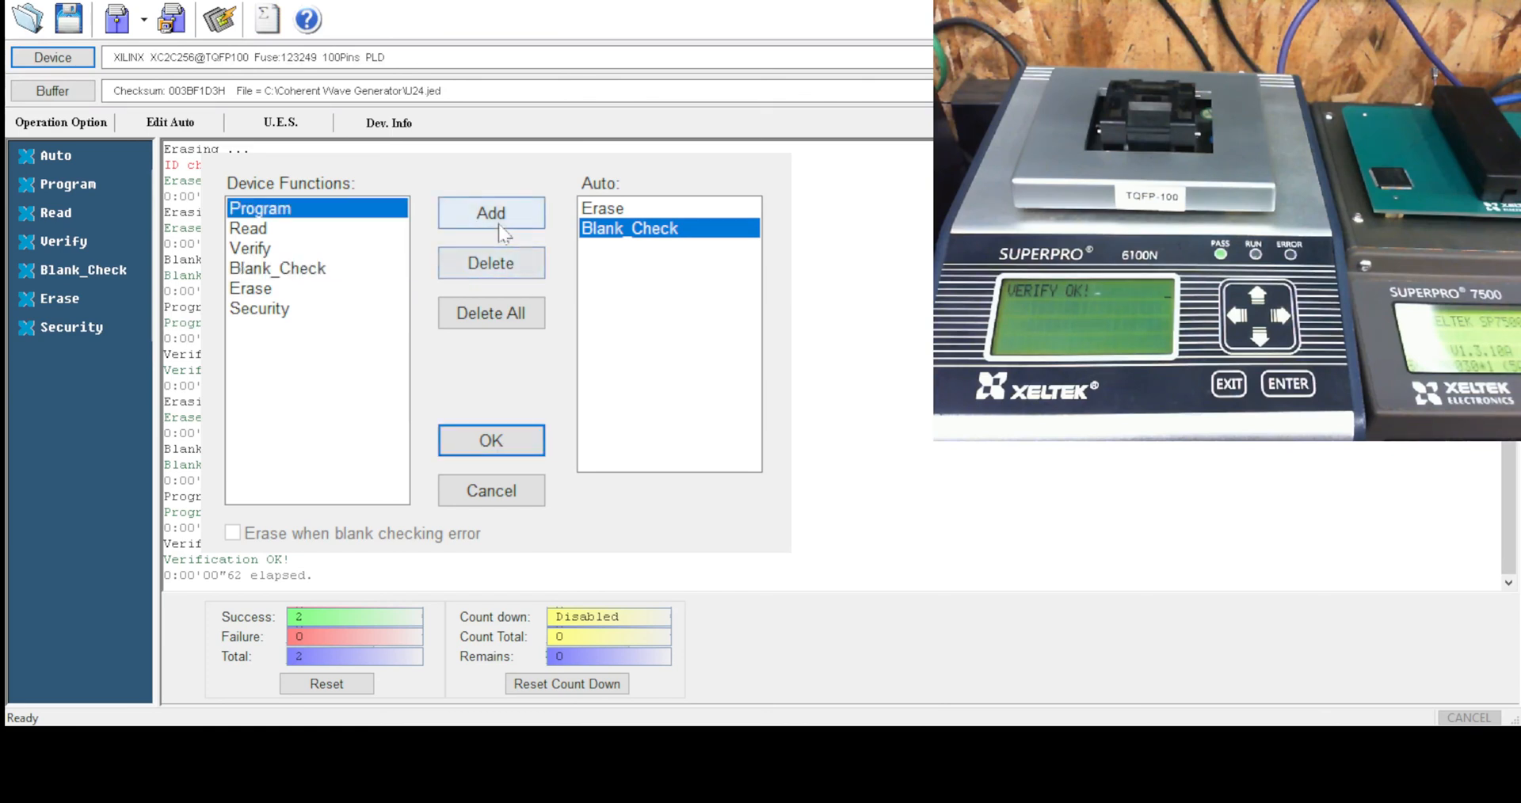
pyautogui.click(491, 213)
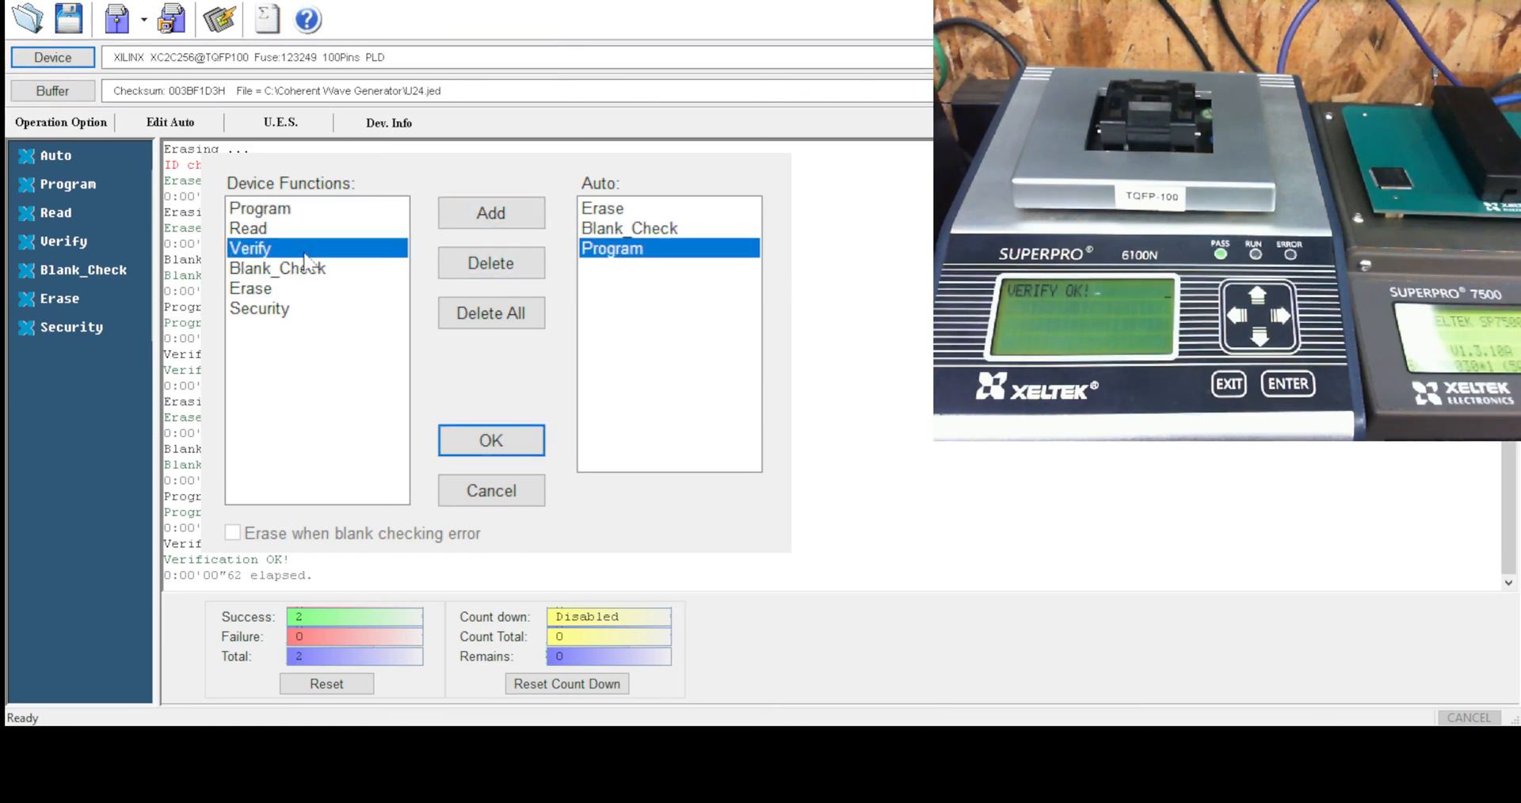
pyautogui.click(491, 212)
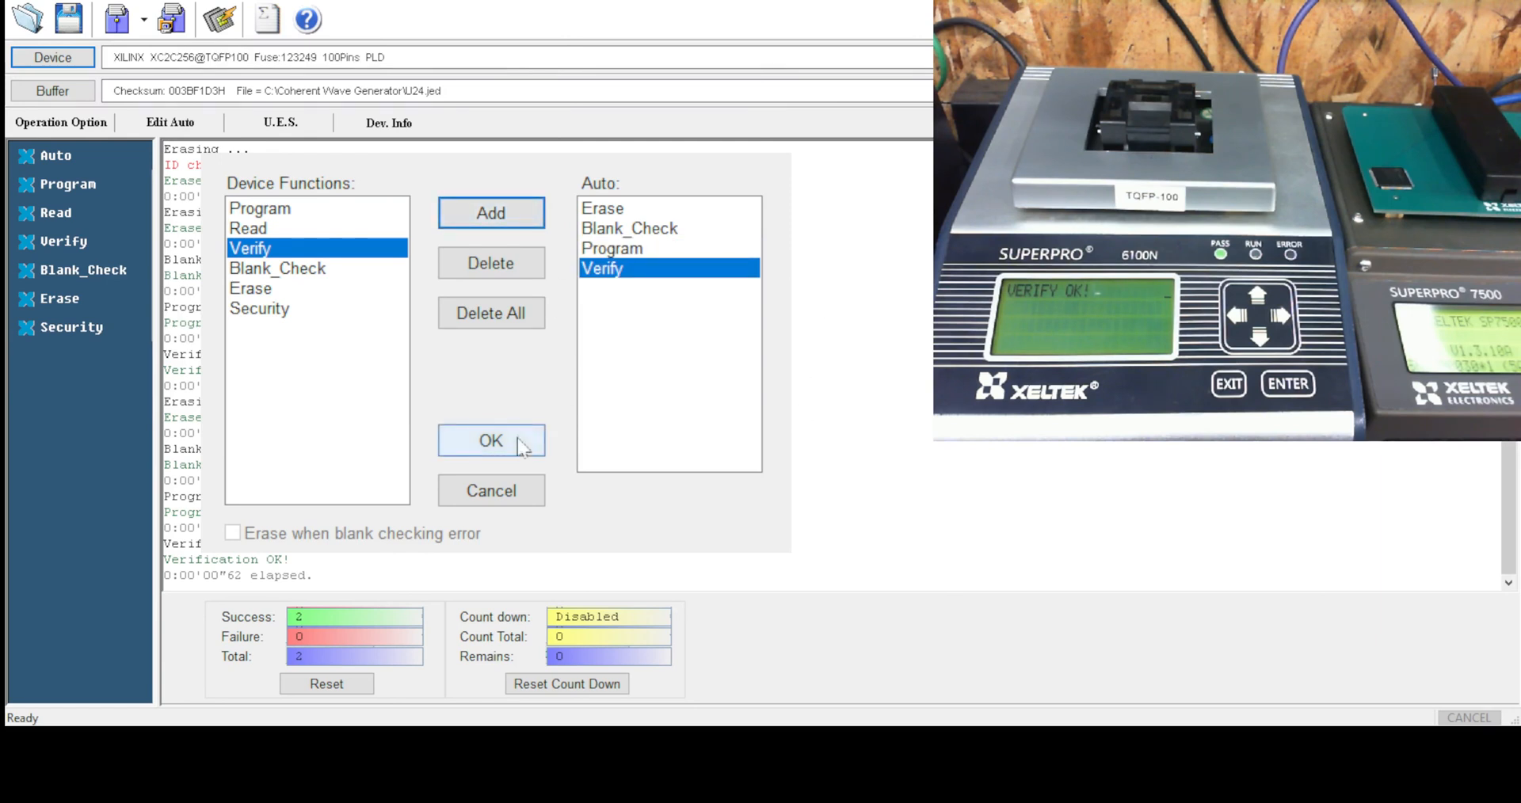
pyautogui.click(491, 440)
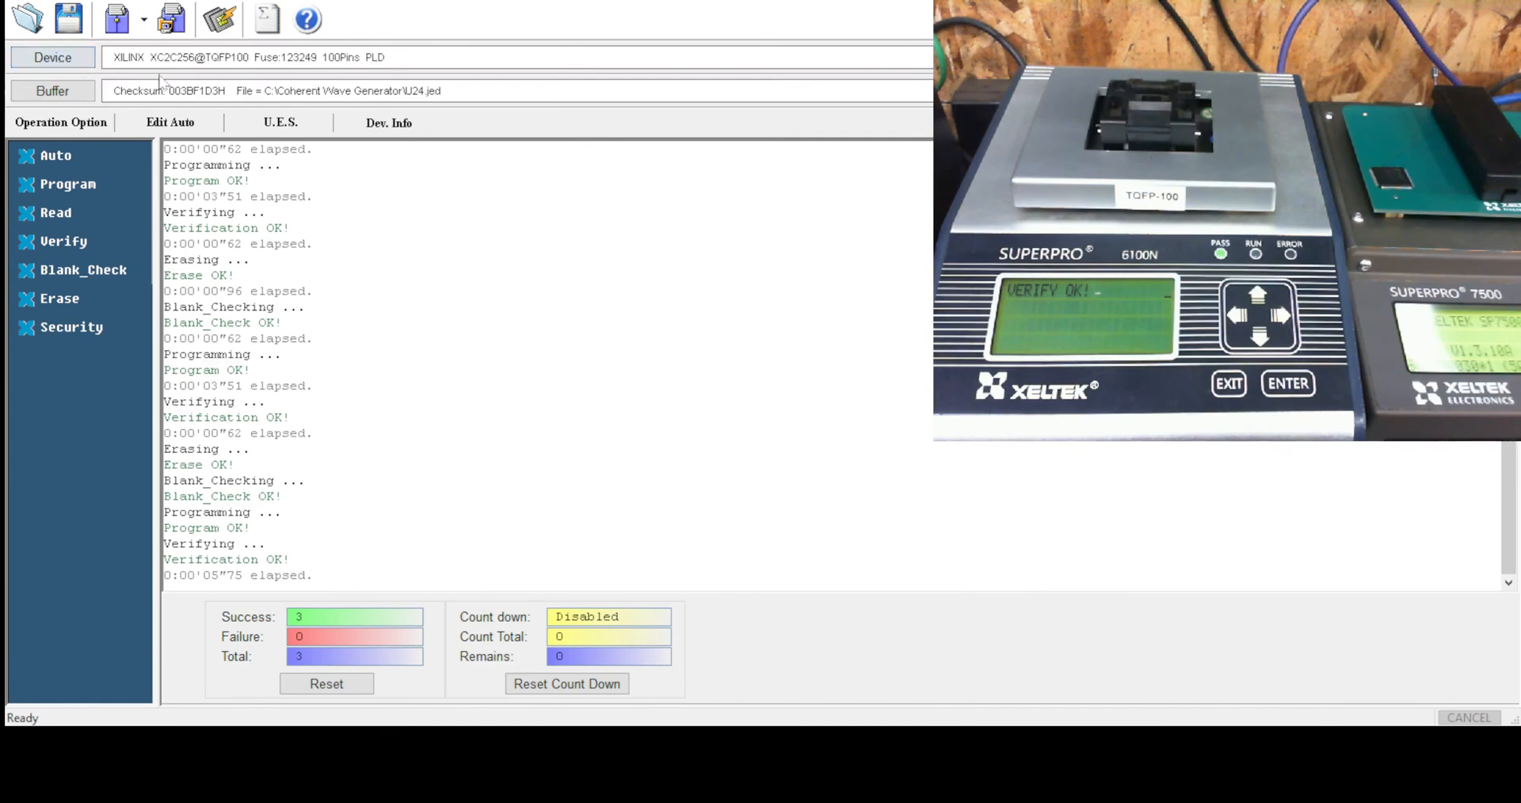
# Browse the SP6100N device selection dialog, scrolling the Manufacturer list to the bottom.
pyautogui.click(52, 57)
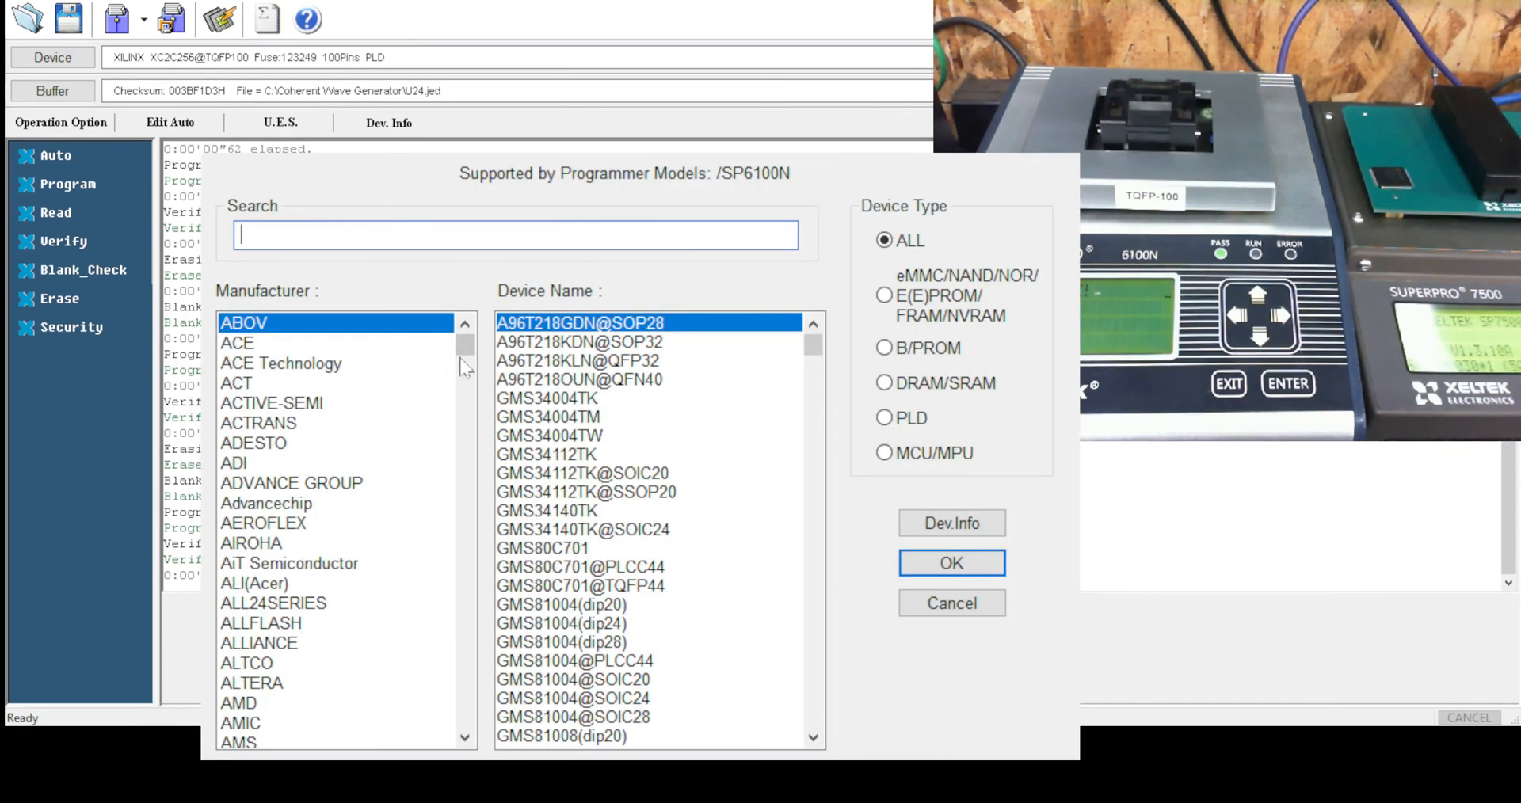
pyautogui.moveTo(464, 344); pyautogui.dragTo(464, 430)
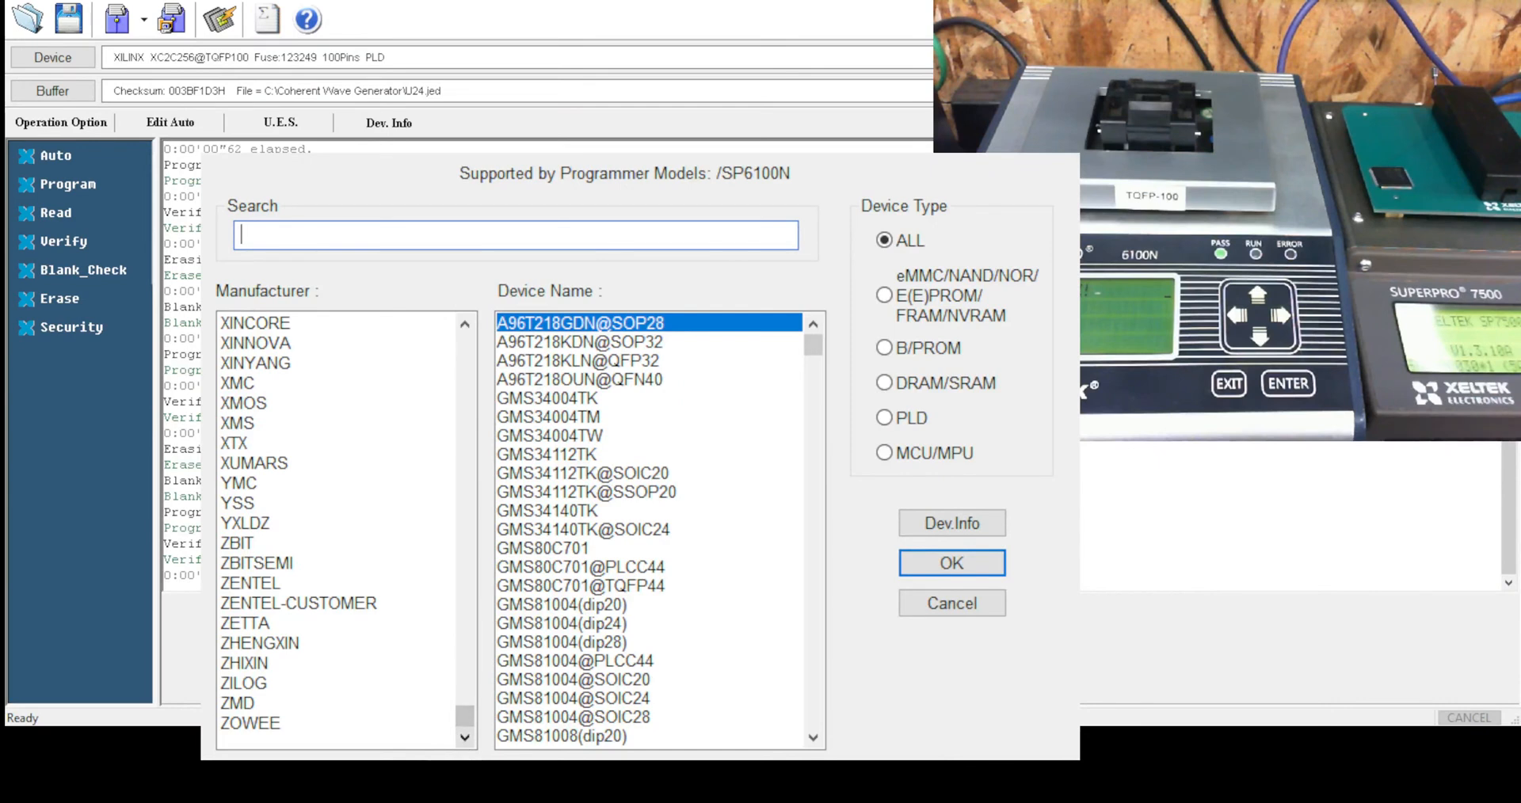
pyautogui.click(515, 235)
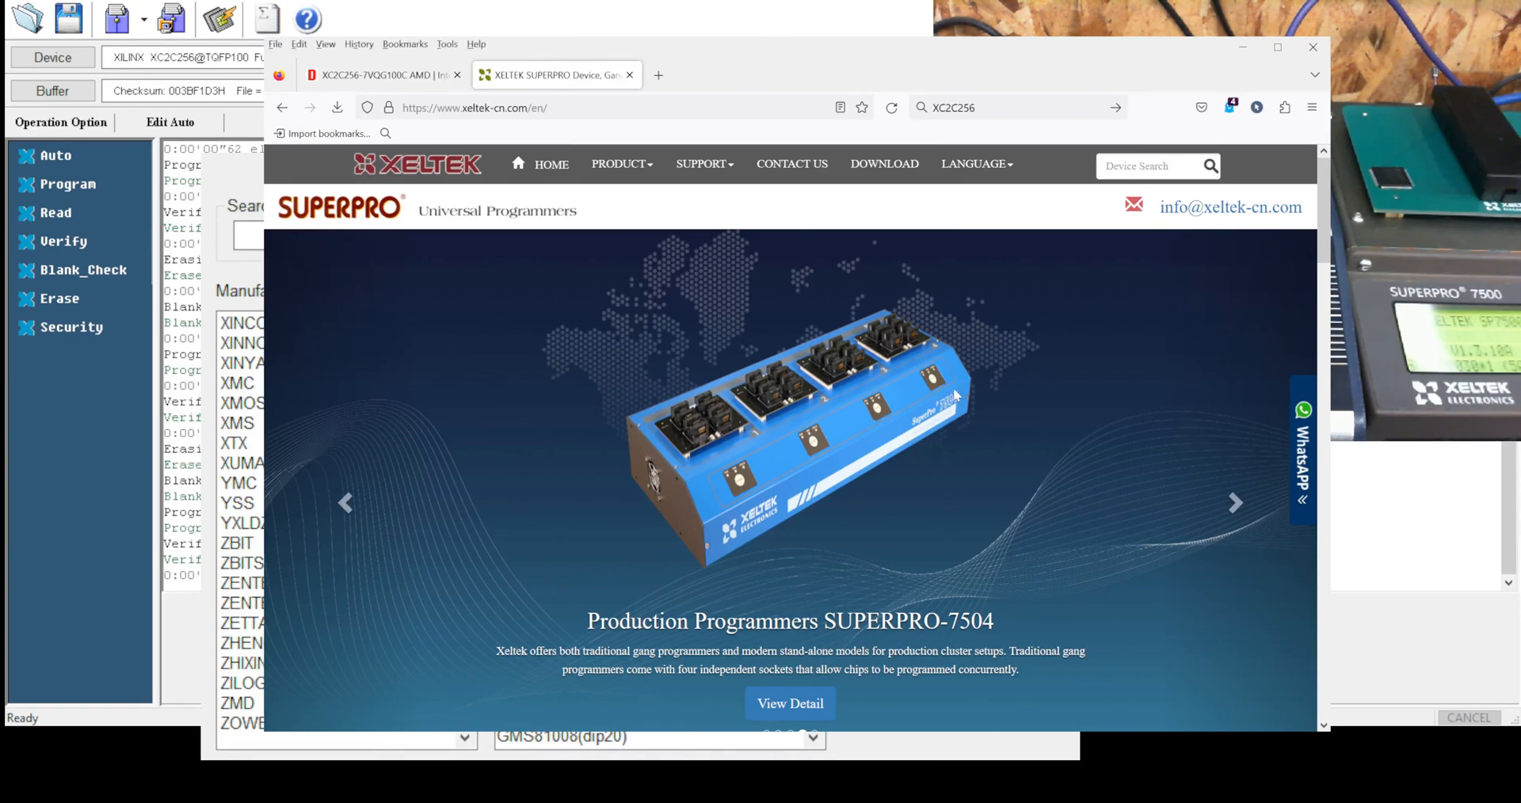
# Locate the SUPERPRO/6100N row in the Devices List table: 411 manufacturers, 103616 devices.
pyautogui.scroll(-3)
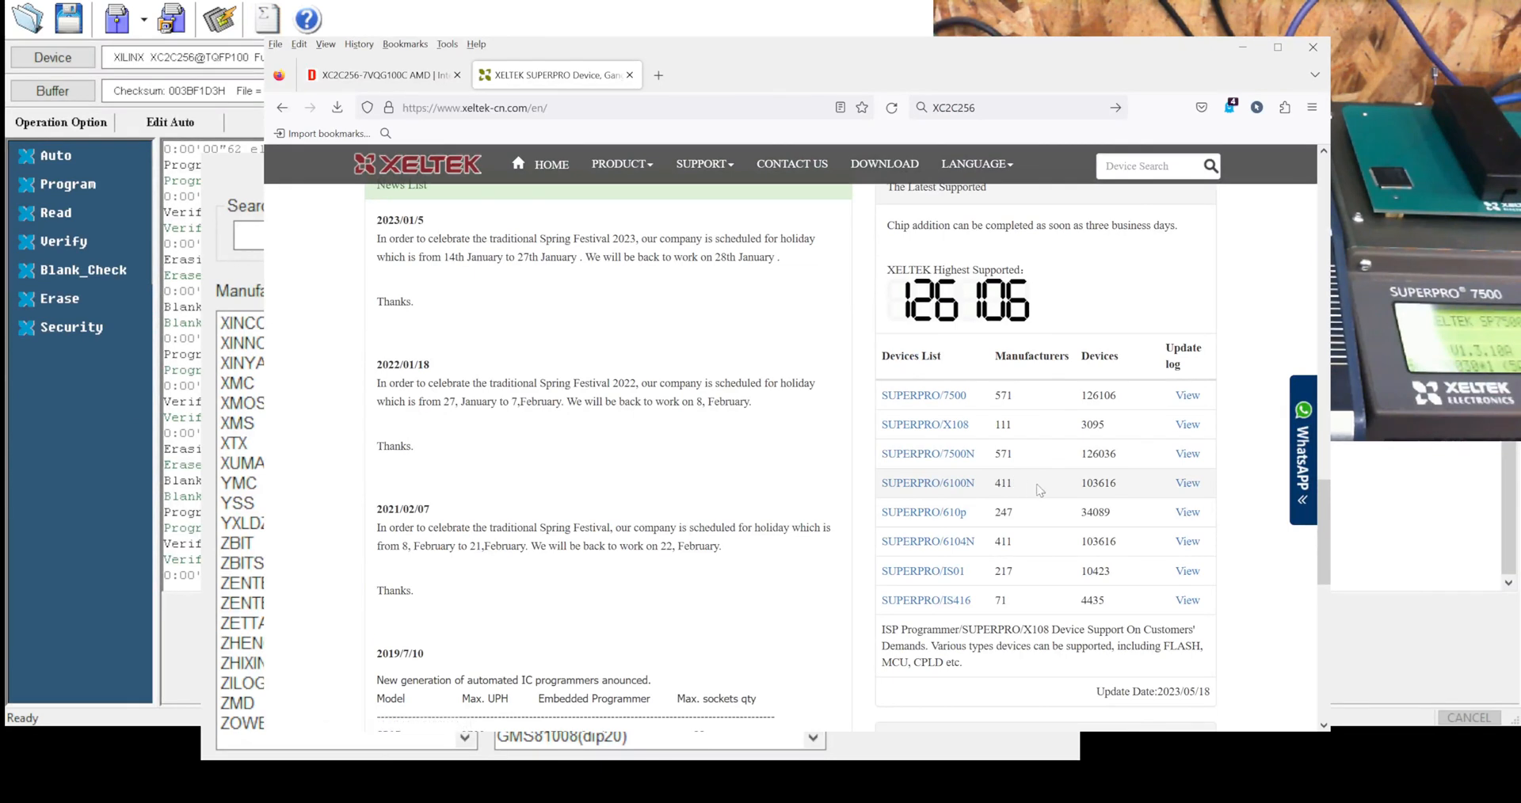
pyautogui.doubleClick(1096, 481)
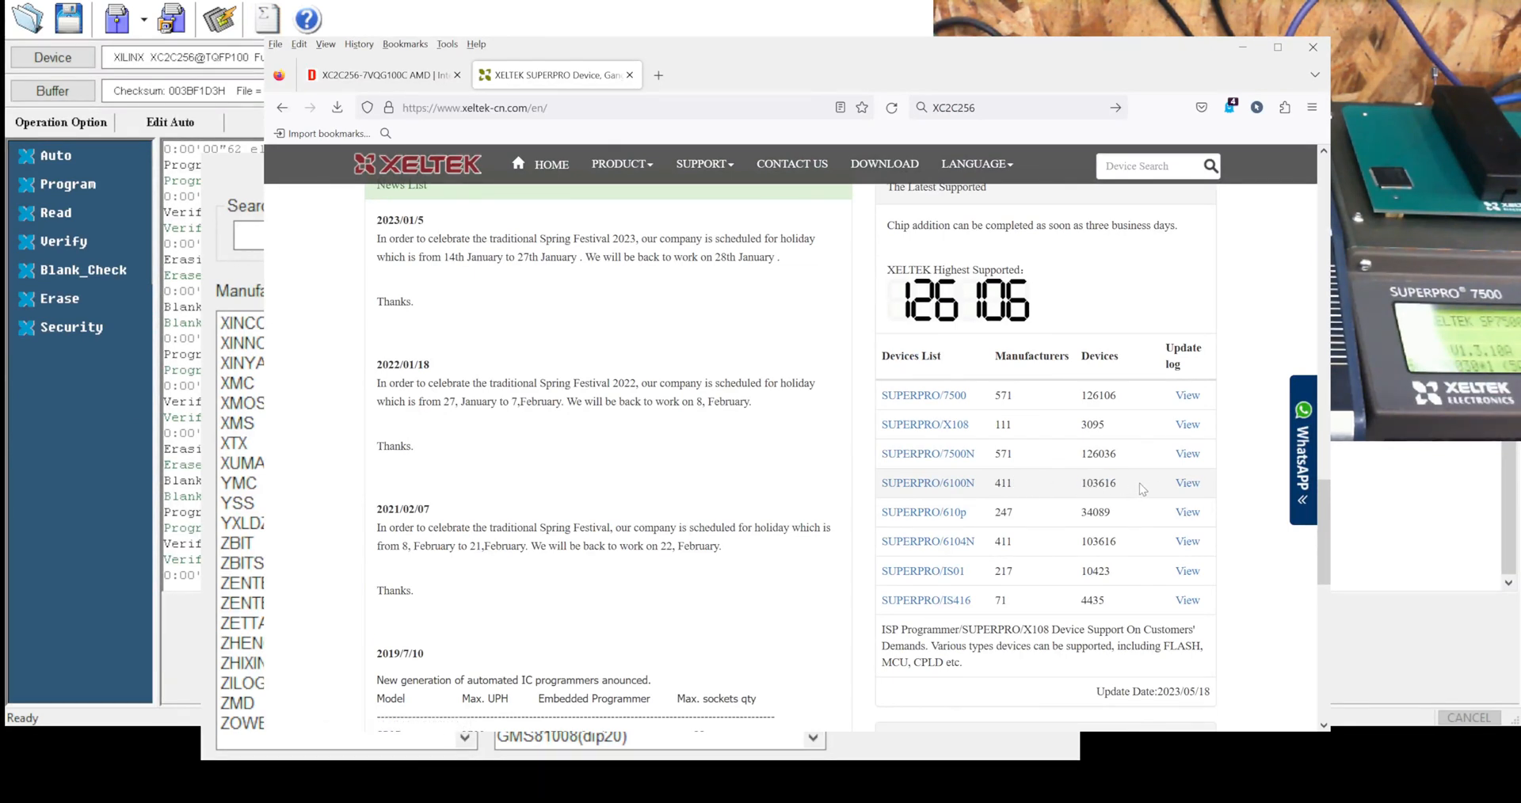
pyautogui.moveTo(1187, 483)
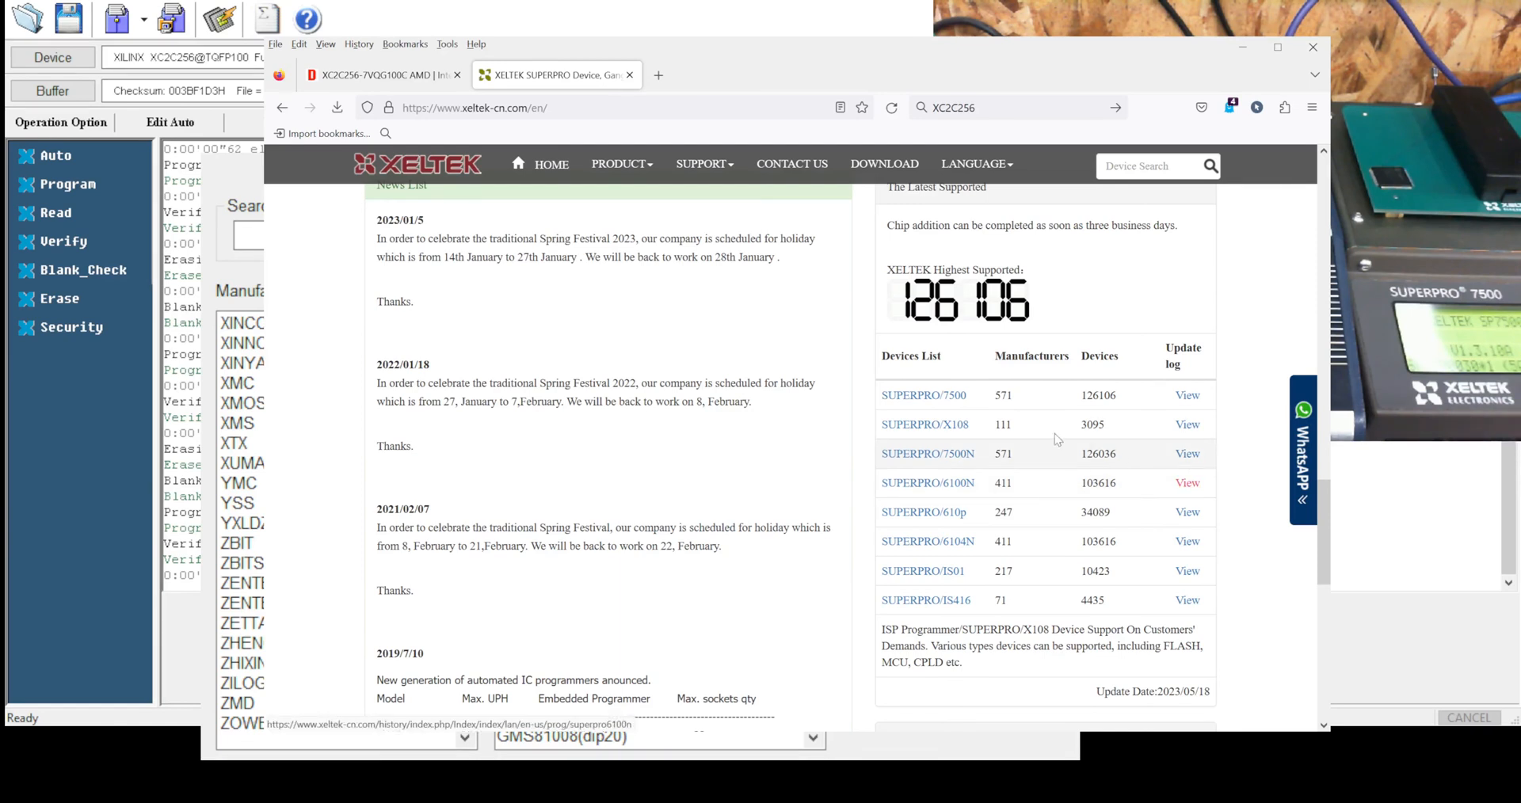
pyautogui.moveTo(1026, 426)
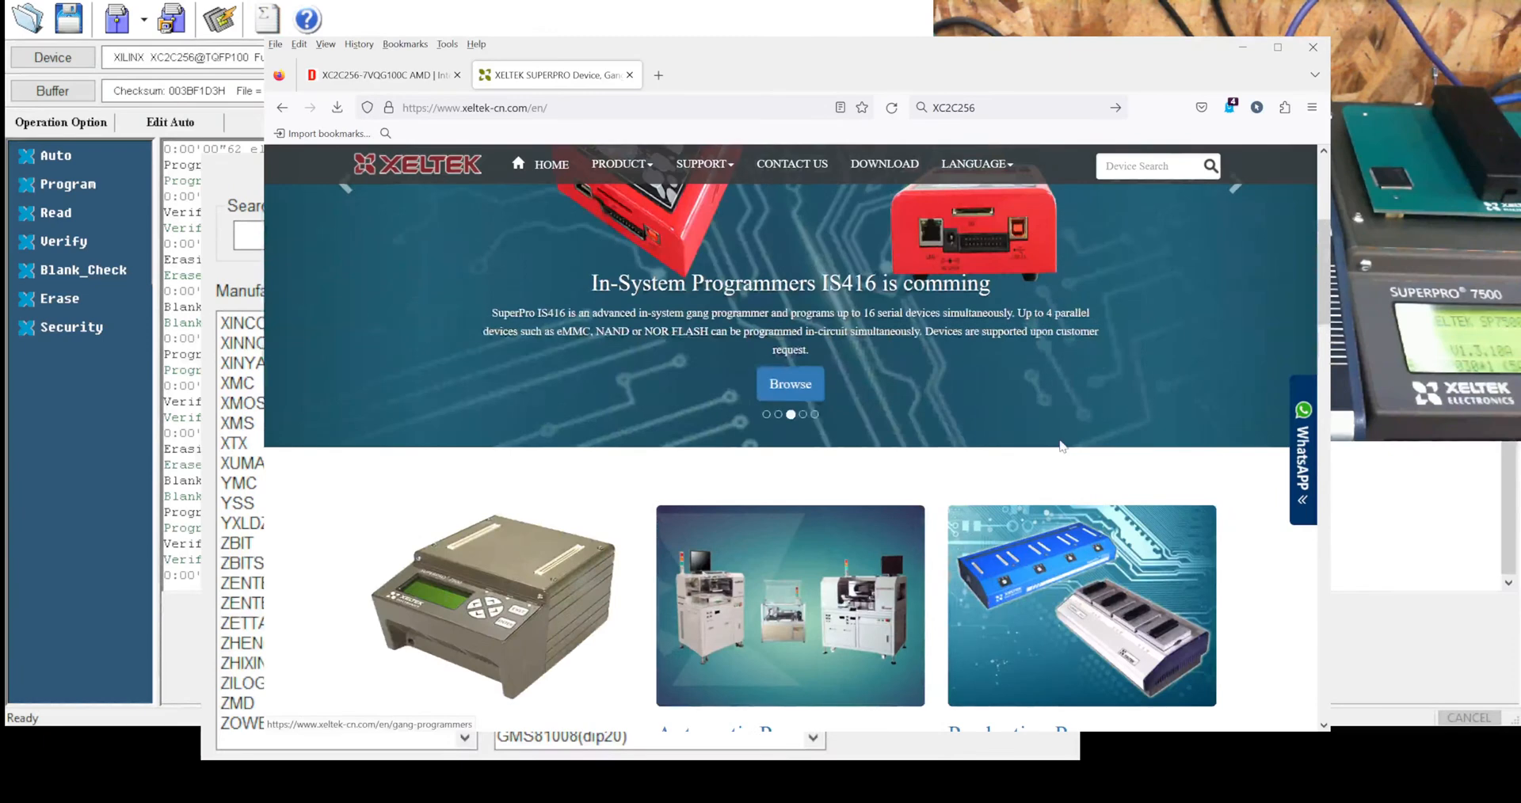
# Review the Features section of the SUPERPRO/6100N product page.
pyautogui.click(618, 163)
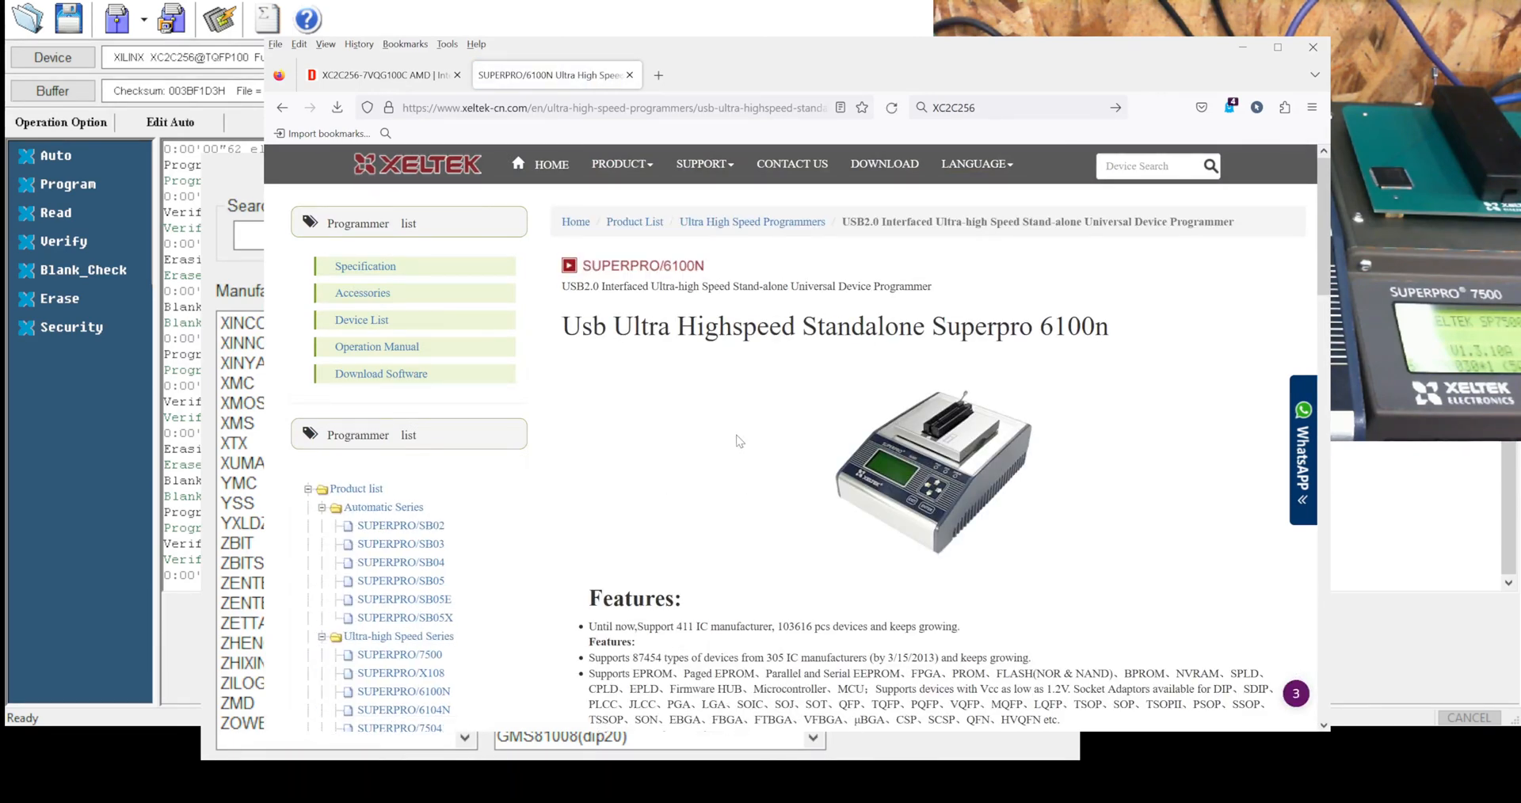
pyautogui.scroll(-3)
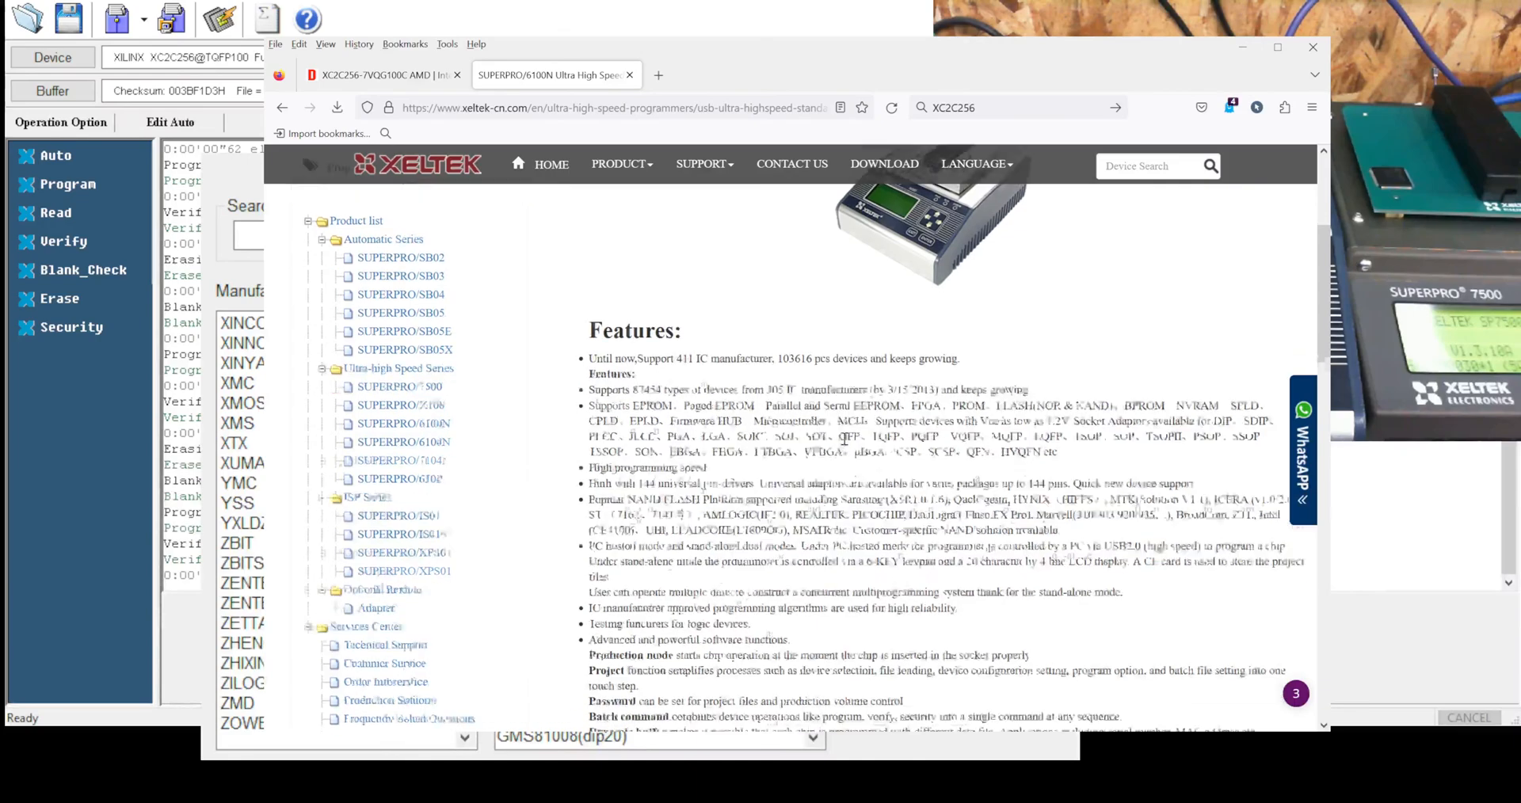
pyautogui.scroll(-3)
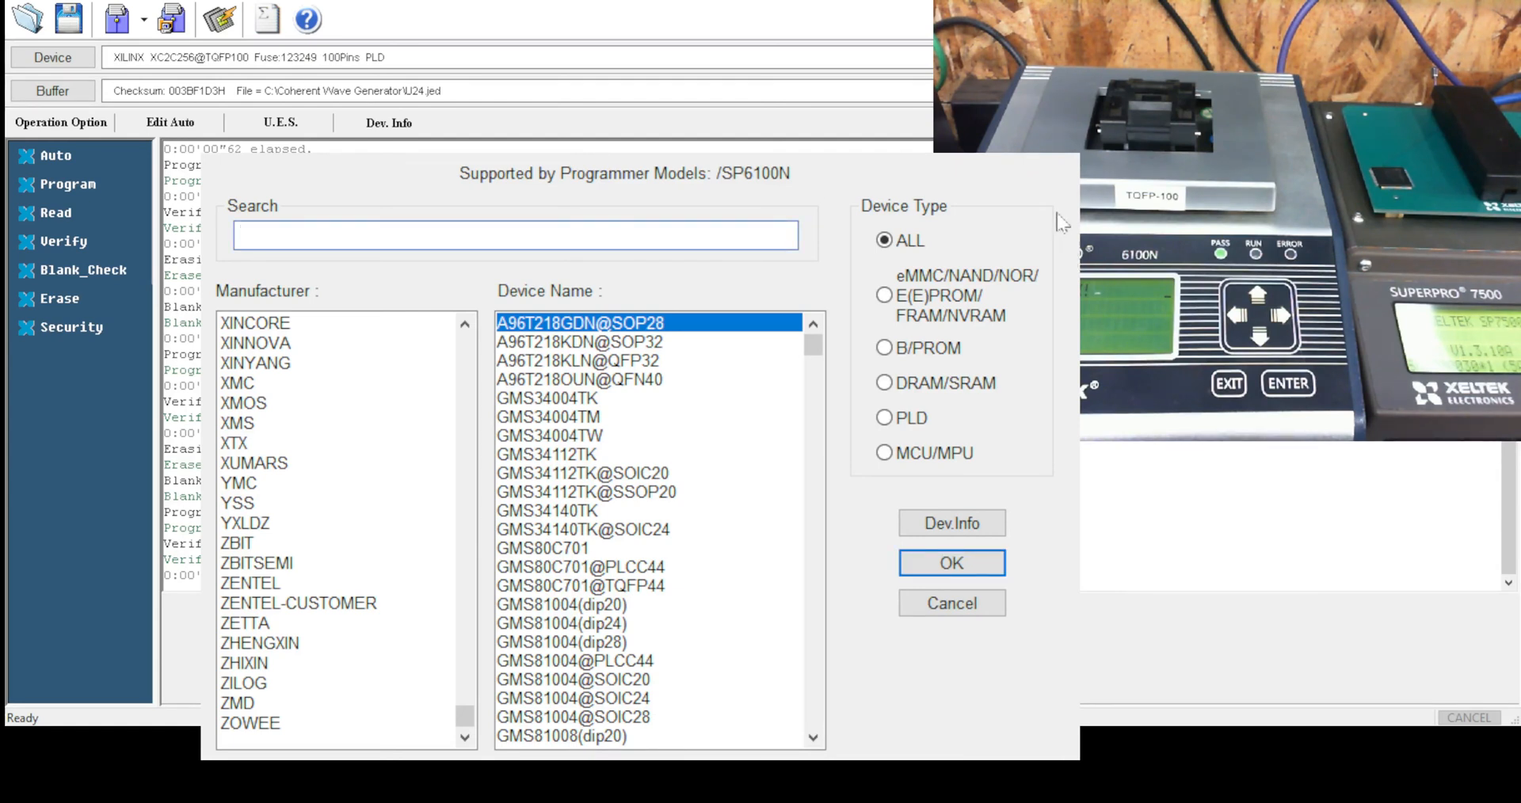
# Confirm XC2C256@TQFP100 remains the chosen device and close the device list.
pyautogui.click(950, 562)
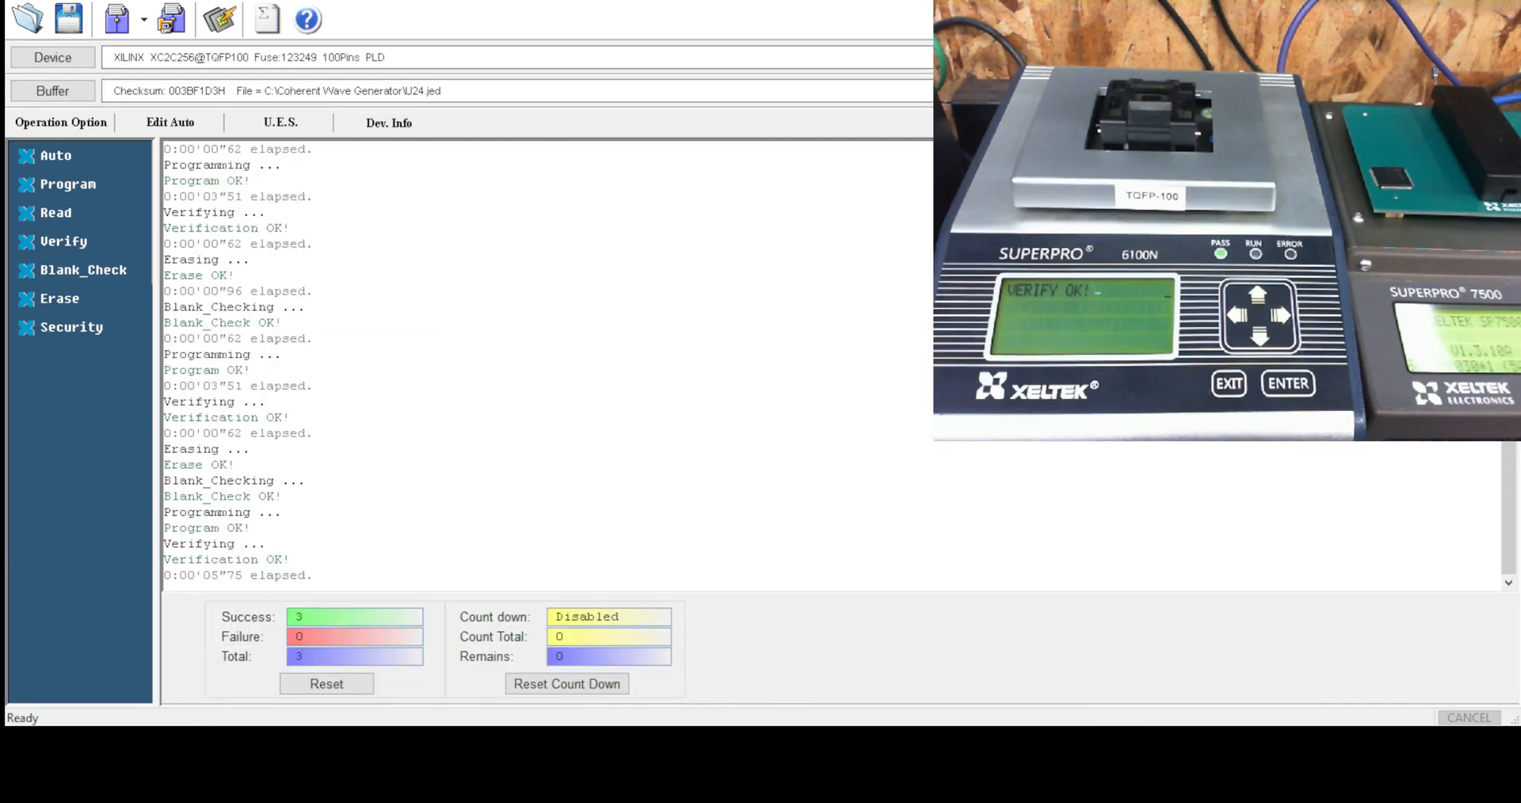
pyautogui.click(52, 57)
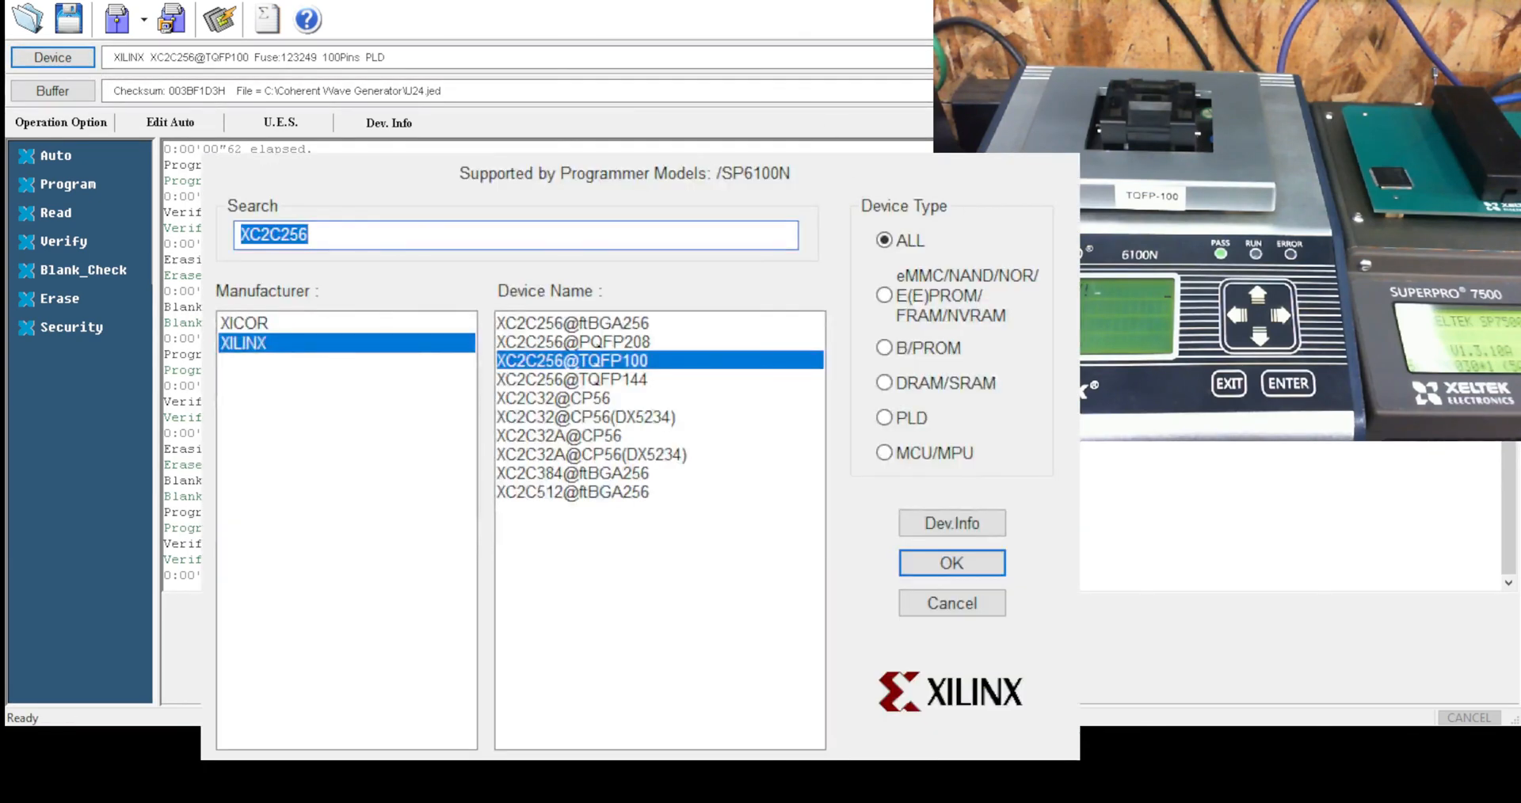
pyautogui.click(951, 563)
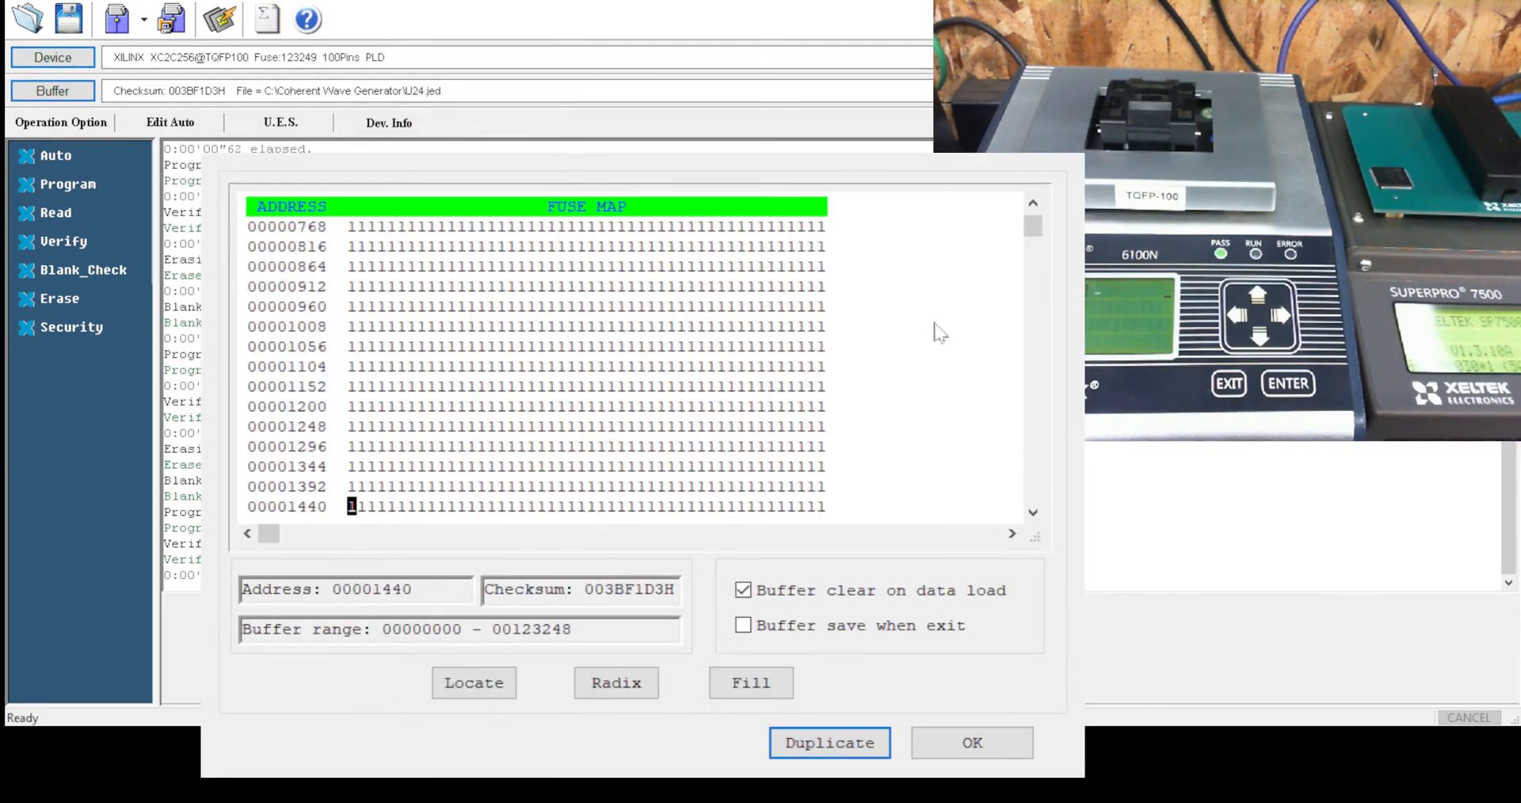
# Reload U24.jed into the buffer (checksum 003A4114H) and run Auto on the next chip.
pyautogui.scroll(-3)
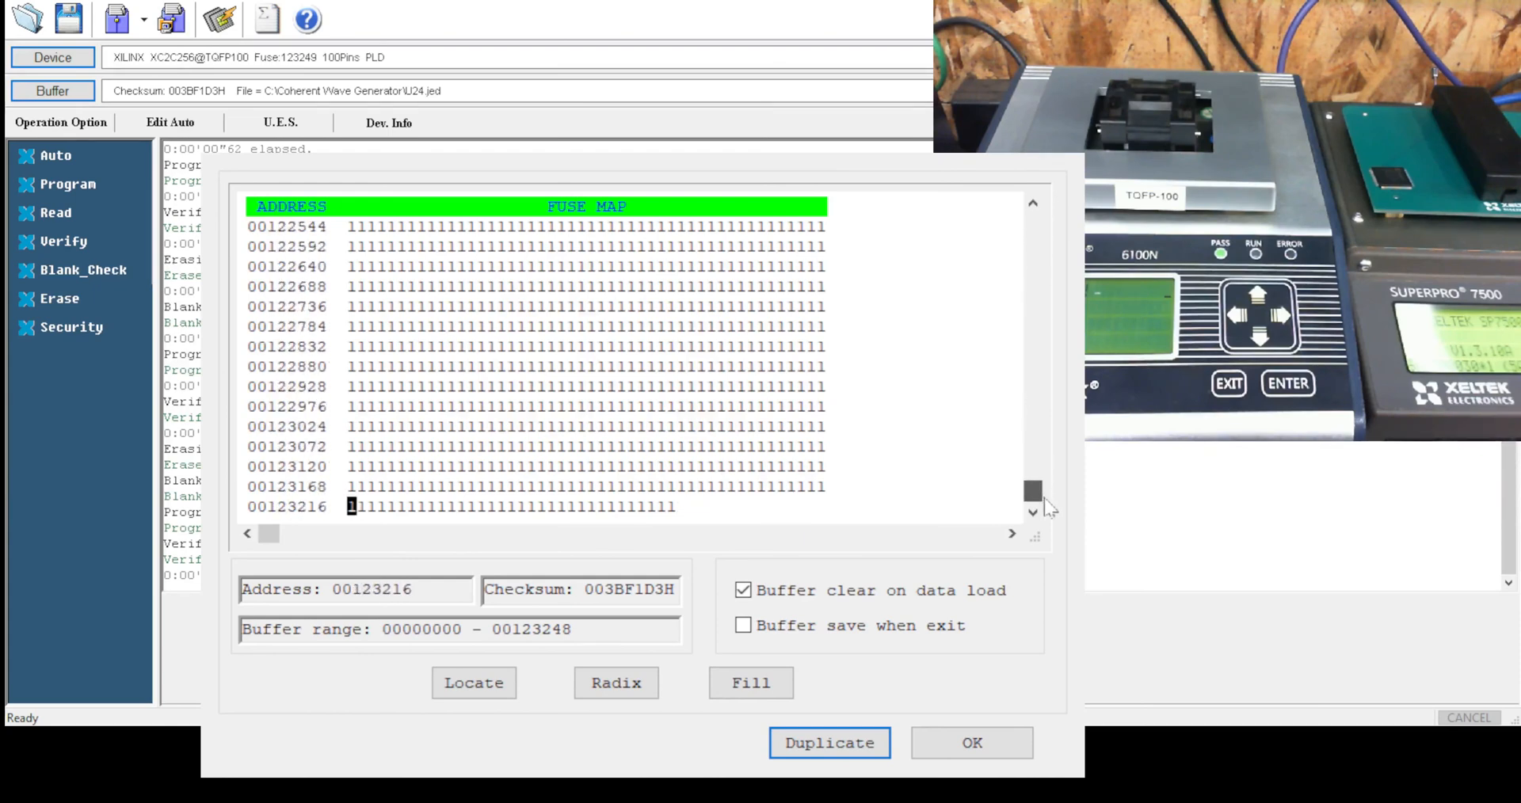
pyautogui.click(970, 743)
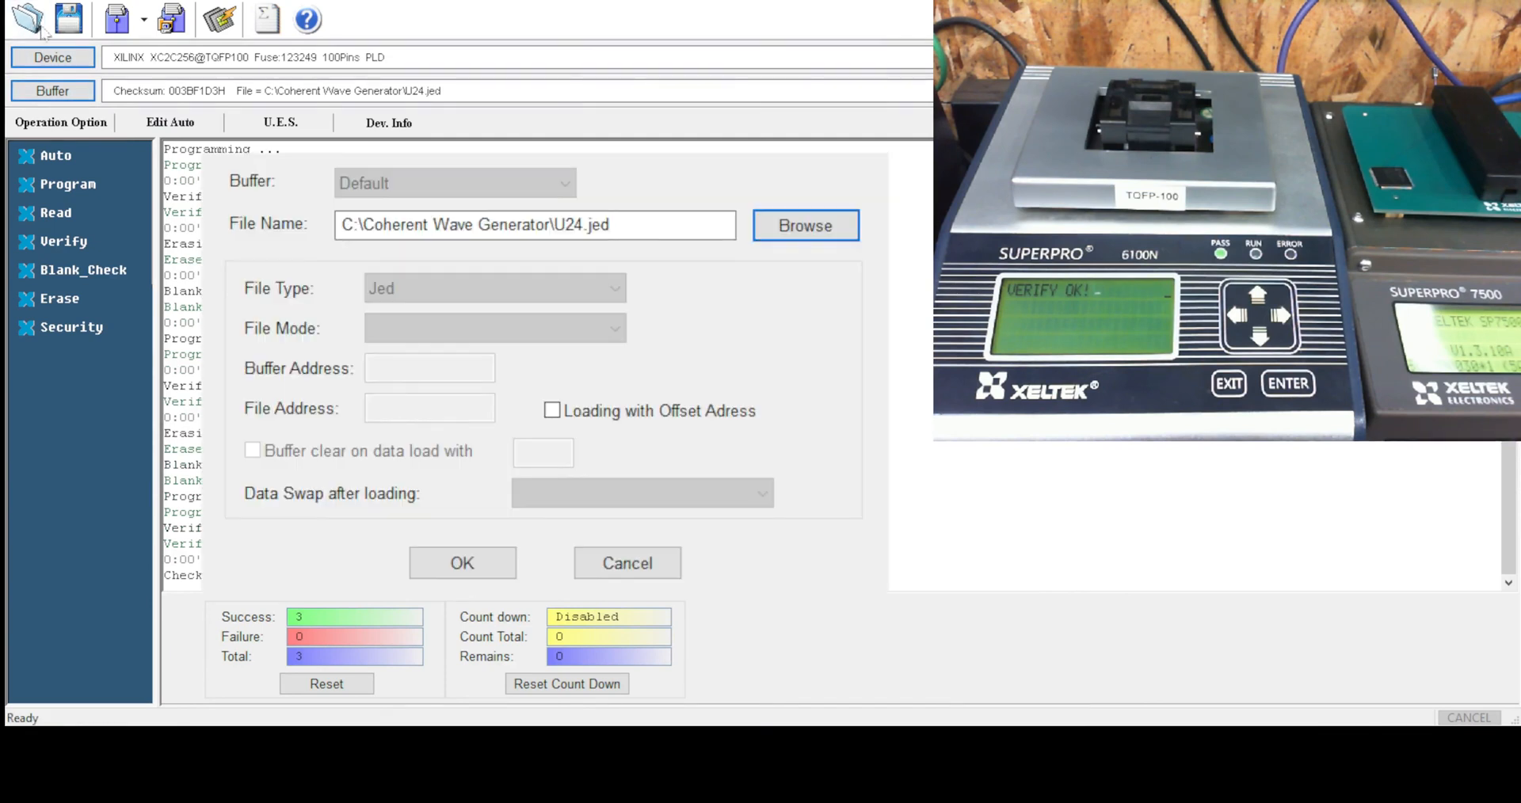
pyautogui.click(461, 562)
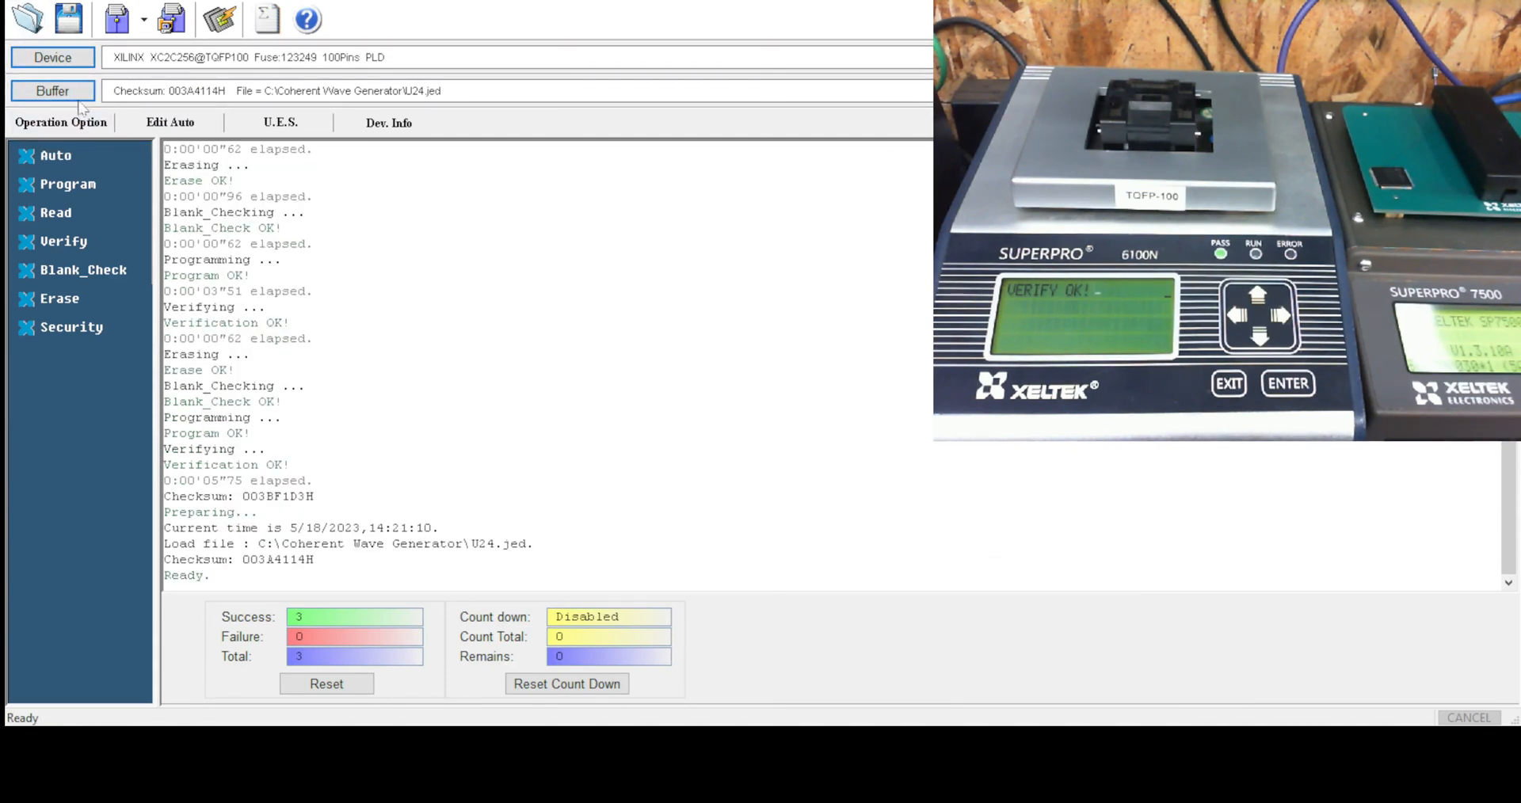
pyautogui.click(52, 90)
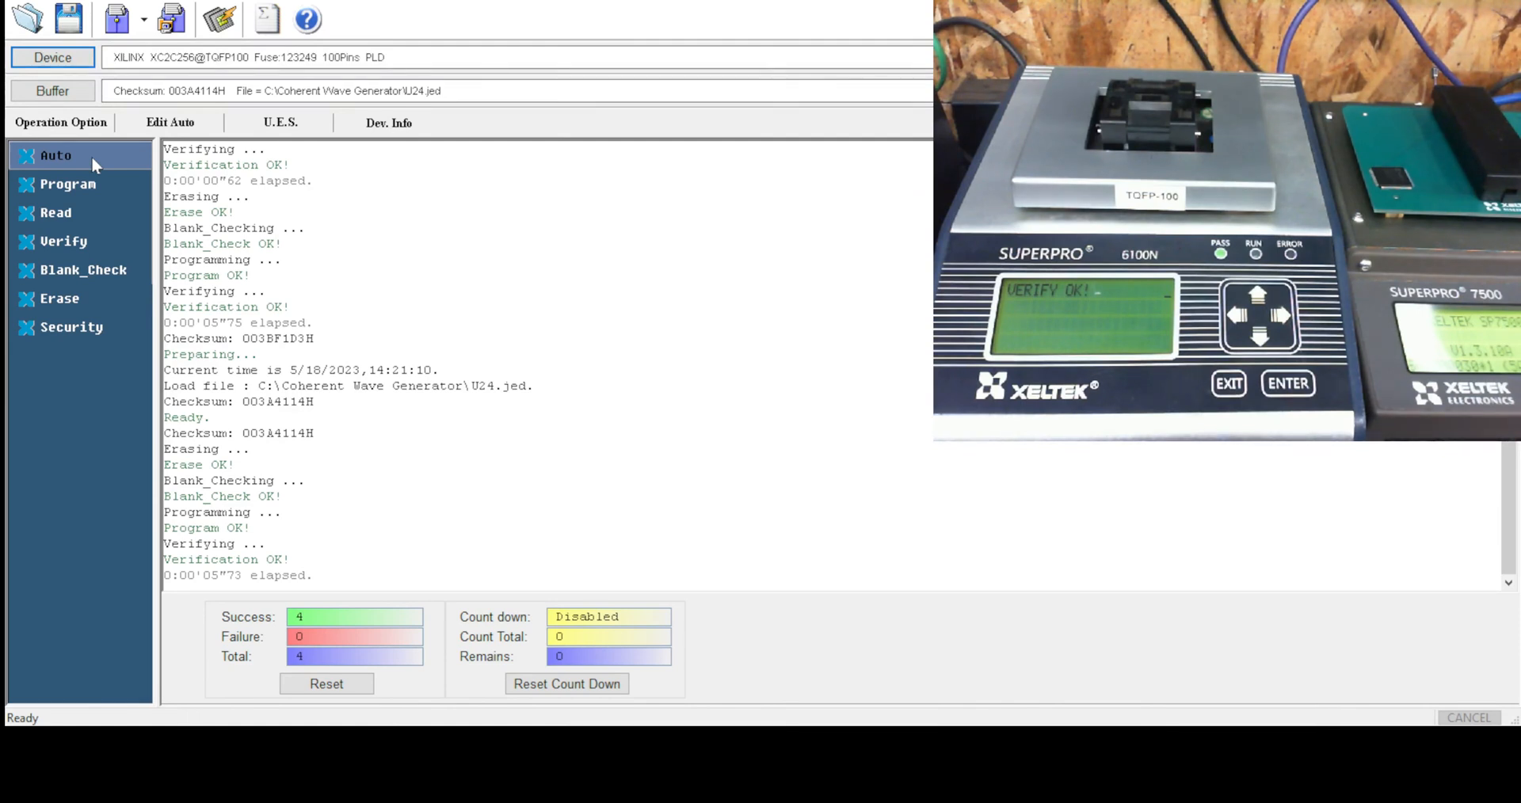
pyautogui.moveTo(543, 347)
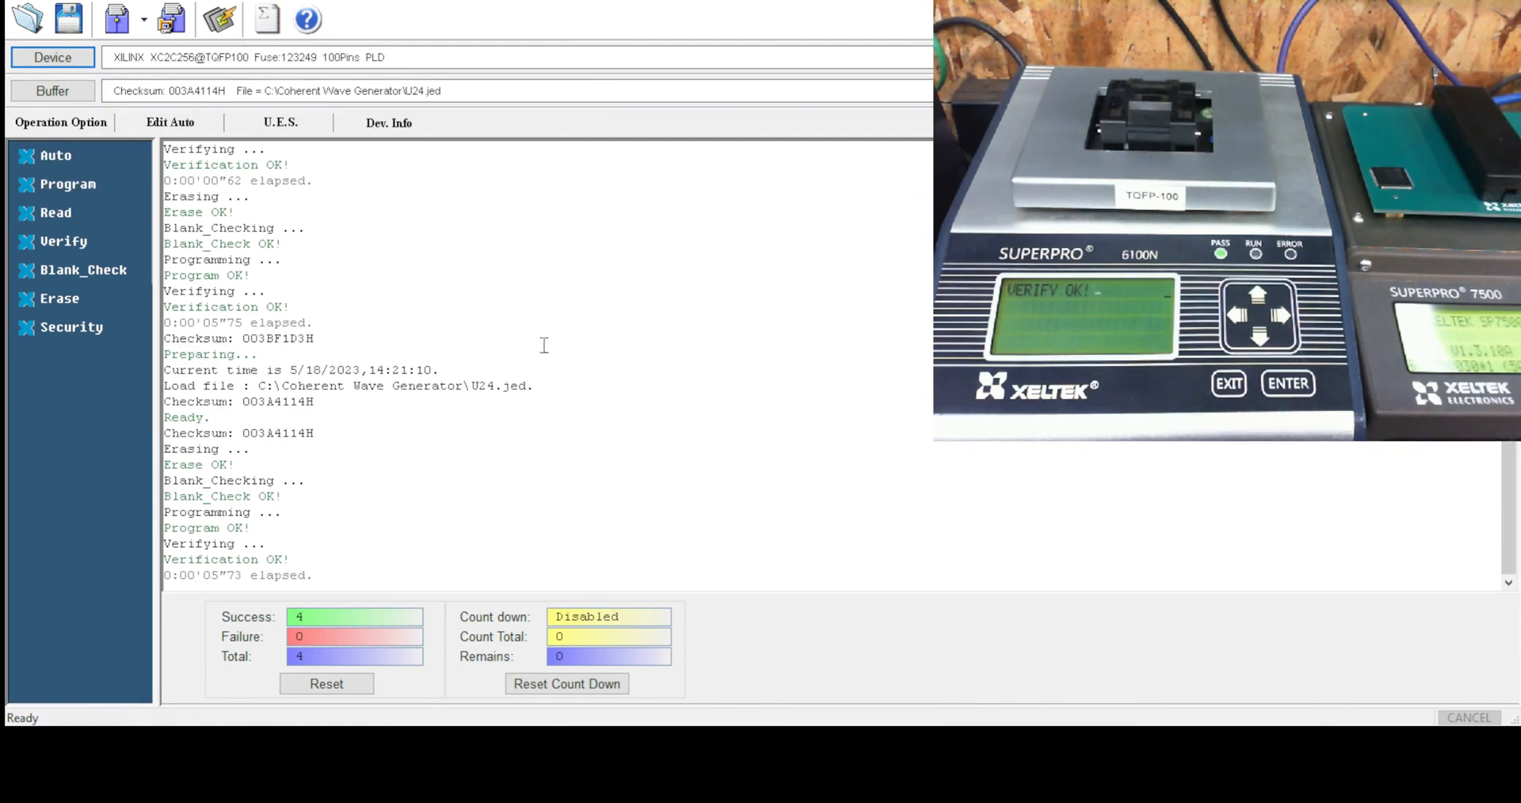
pyautogui.moveTo(611, 372)
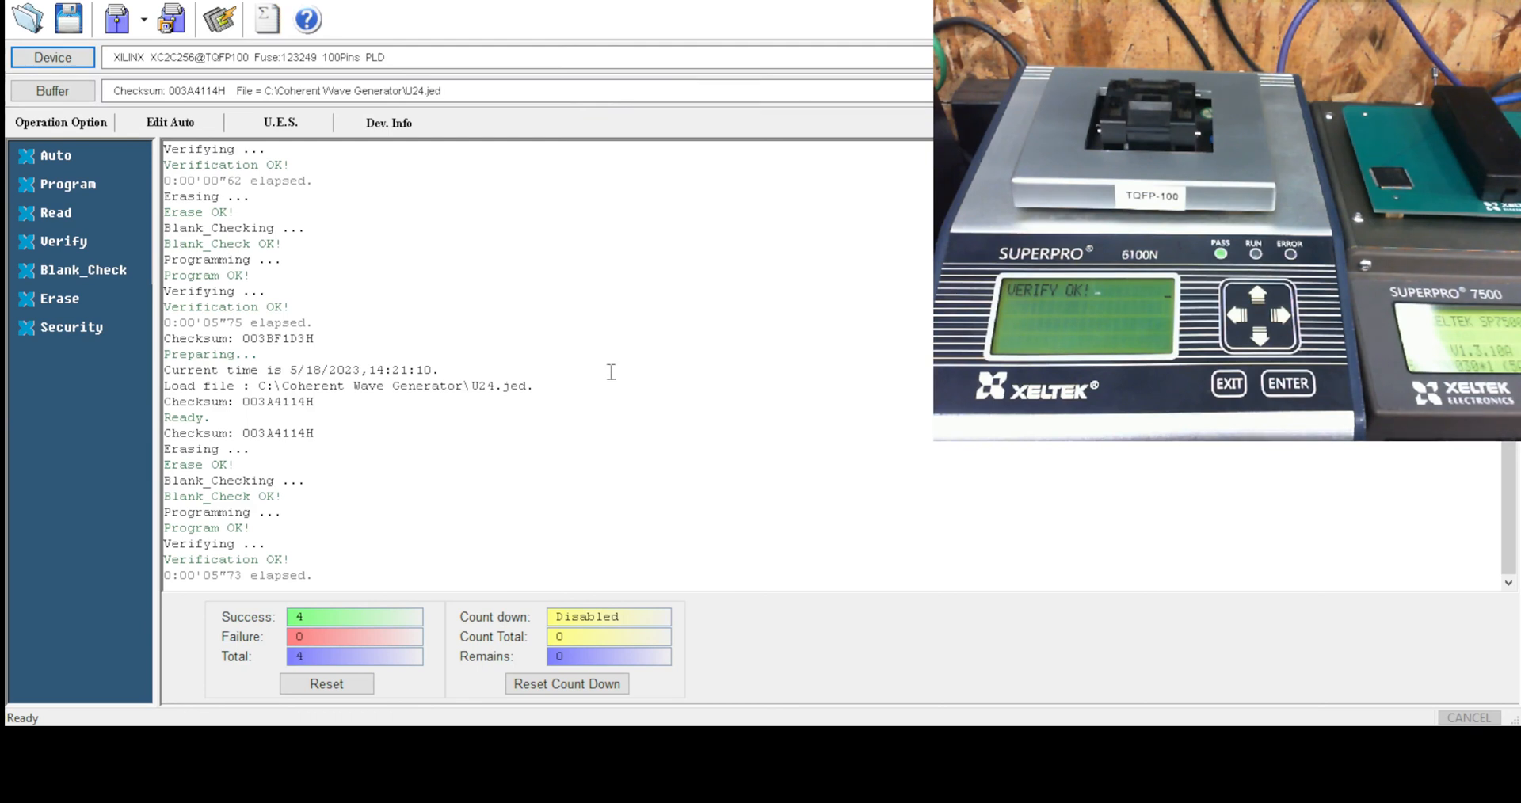